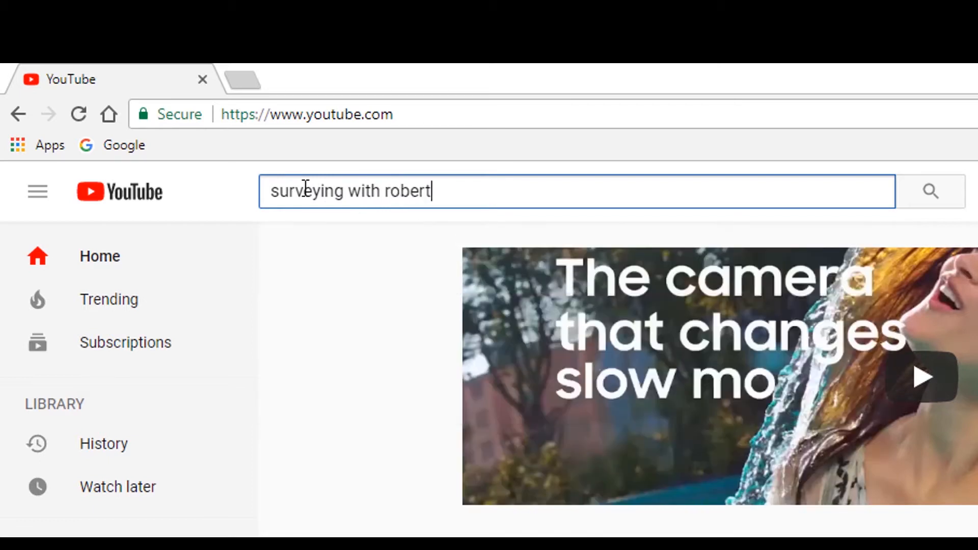
Run the YouTube search for 'surveying with robert' and open the channel result.
left_click(929, 192)
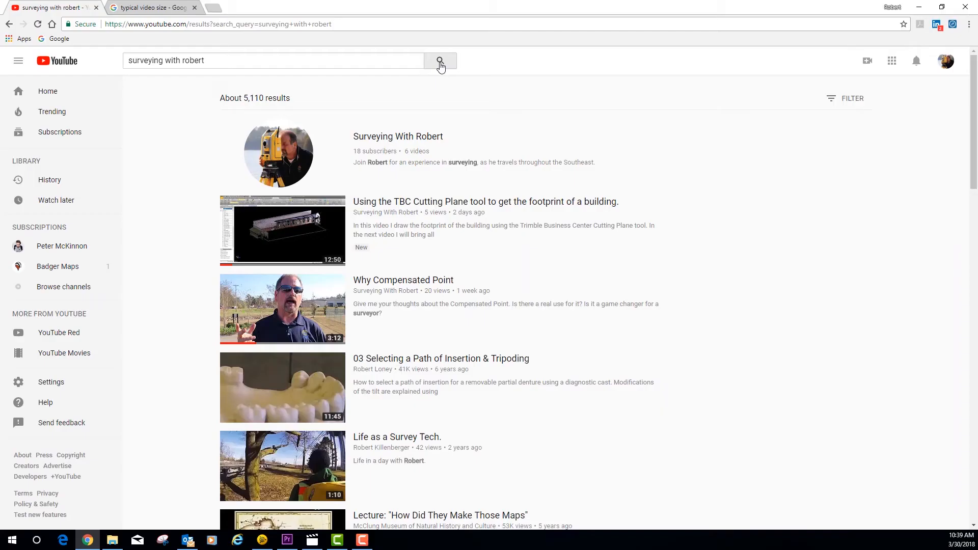
left_click(398, 136)
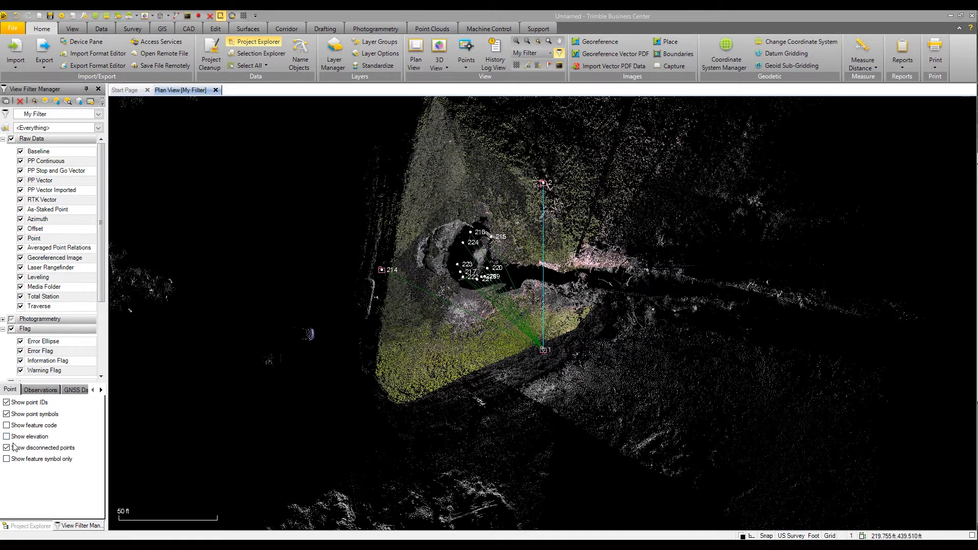
Hide point symbols, disconnected points, point IDs, total station observations and azimuth lines.
left_click(6, 447)
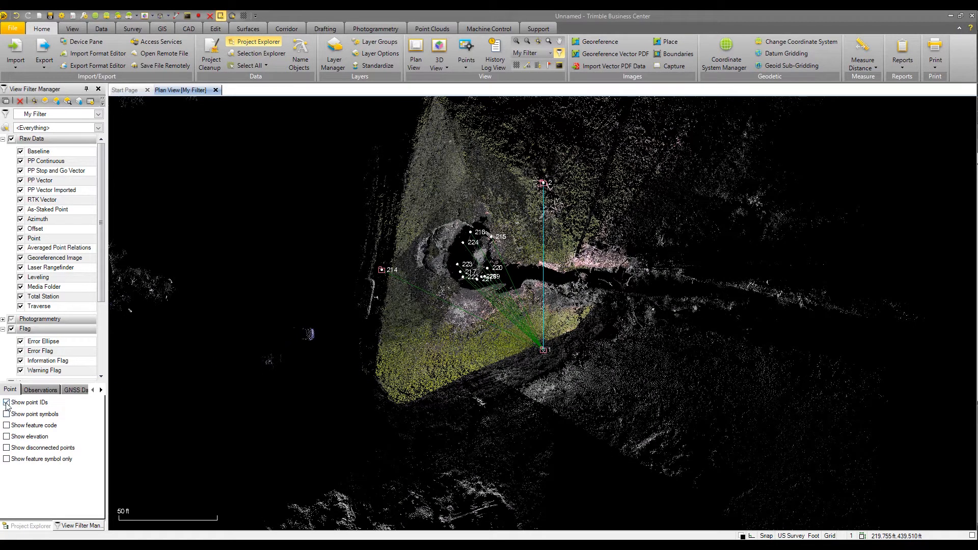
left_click(5, 402)
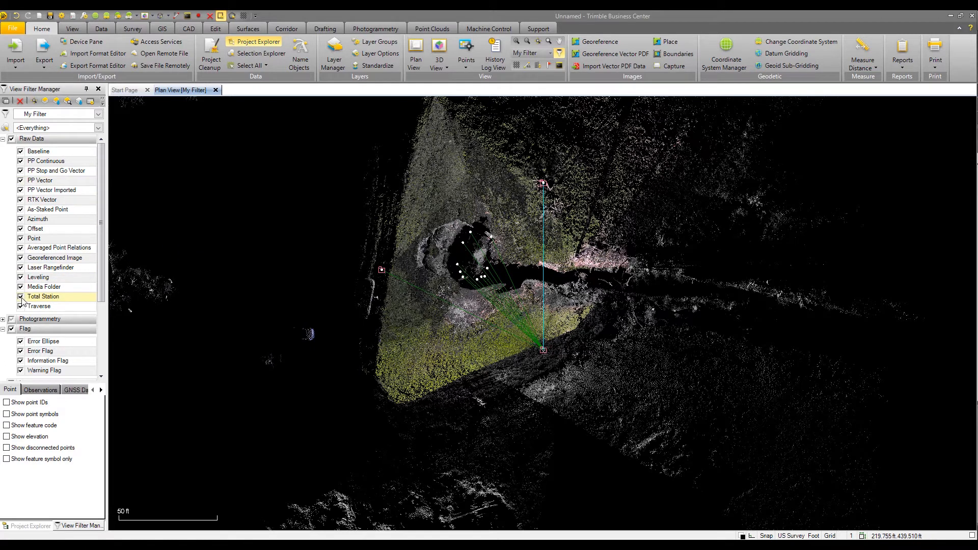
left_click(19, 297)
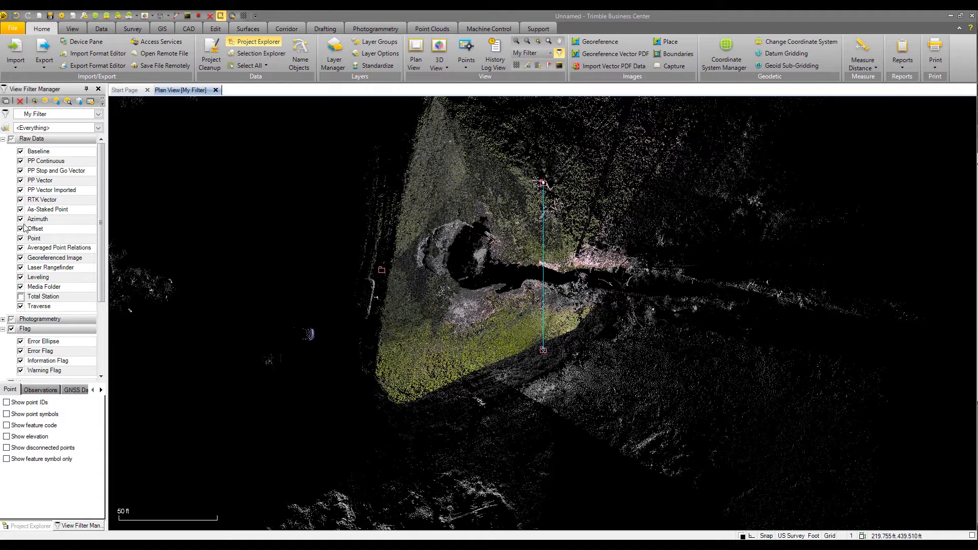
left_click(20, 218)
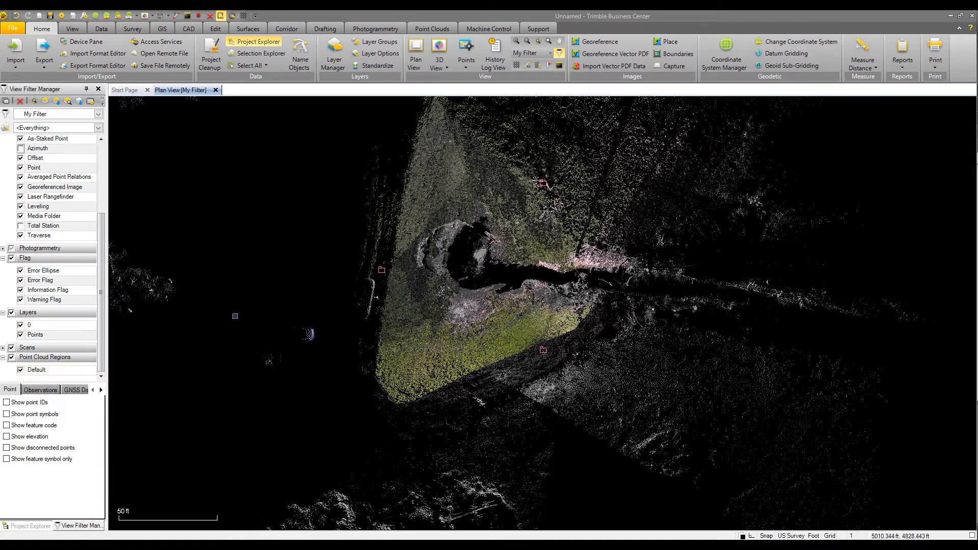
scroll("down", 3)
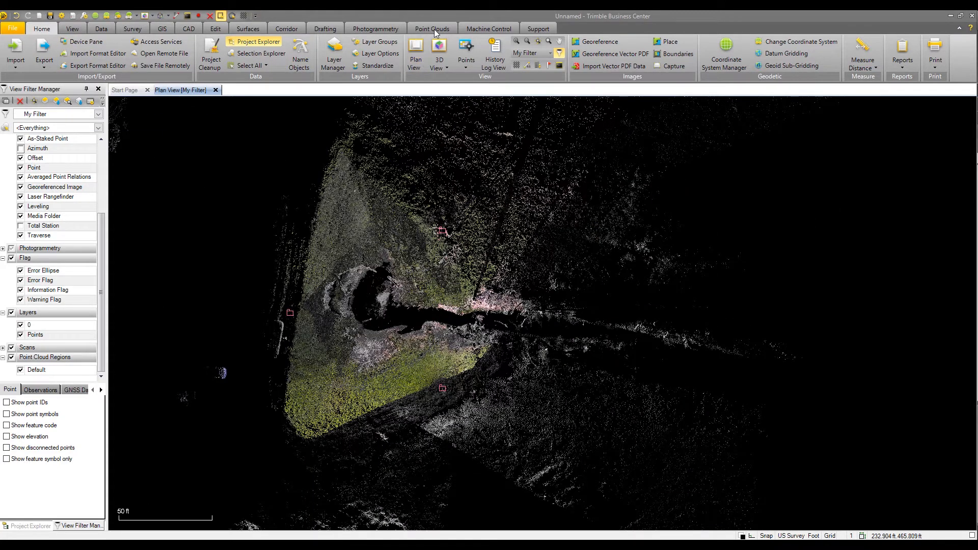
Create a point cloud region named 'topo' from the selected scan area.
left_click(431, 28)
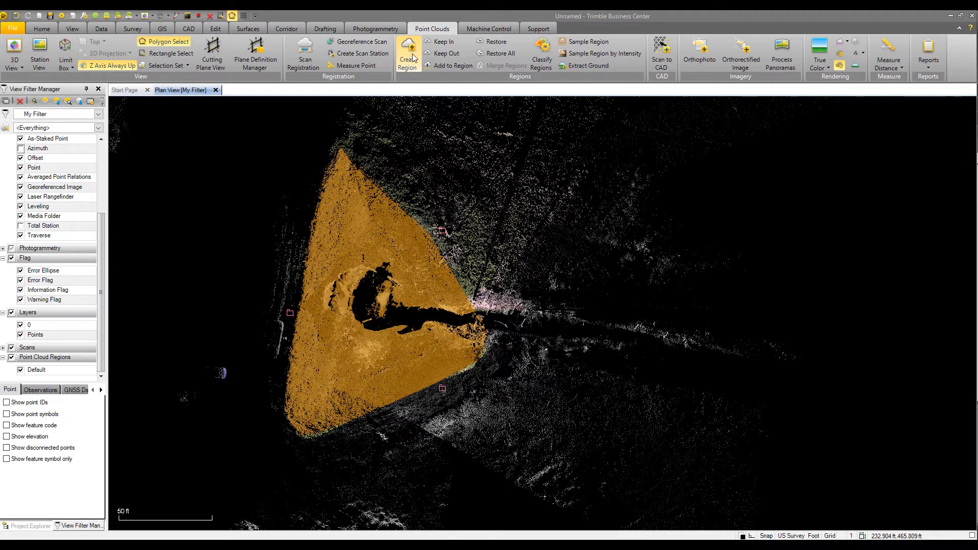
left_click(408, 53)
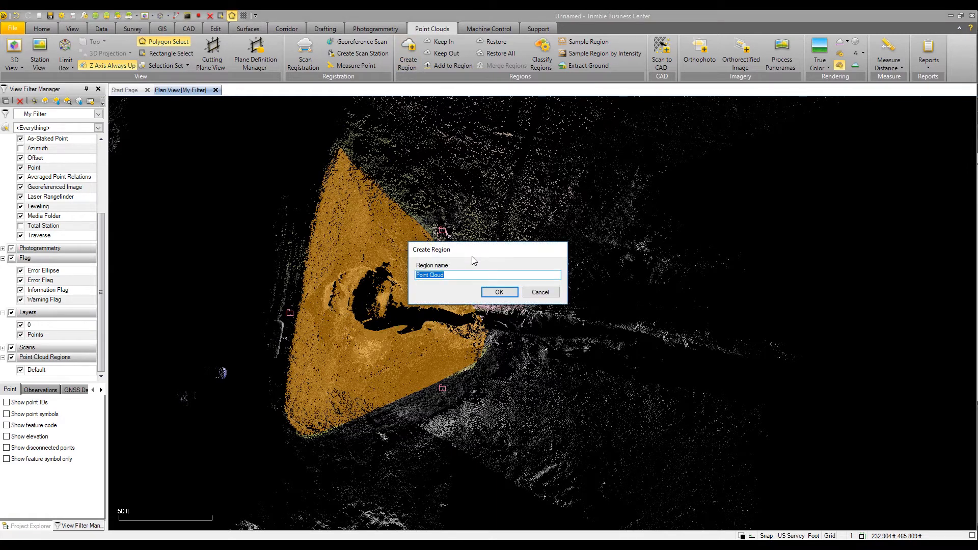
type("topo")
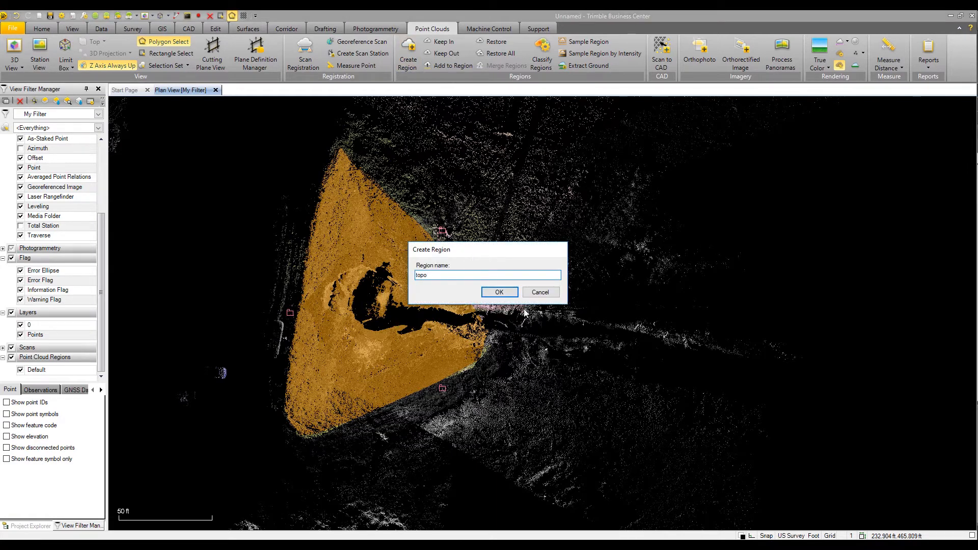
left_click(498, 292)
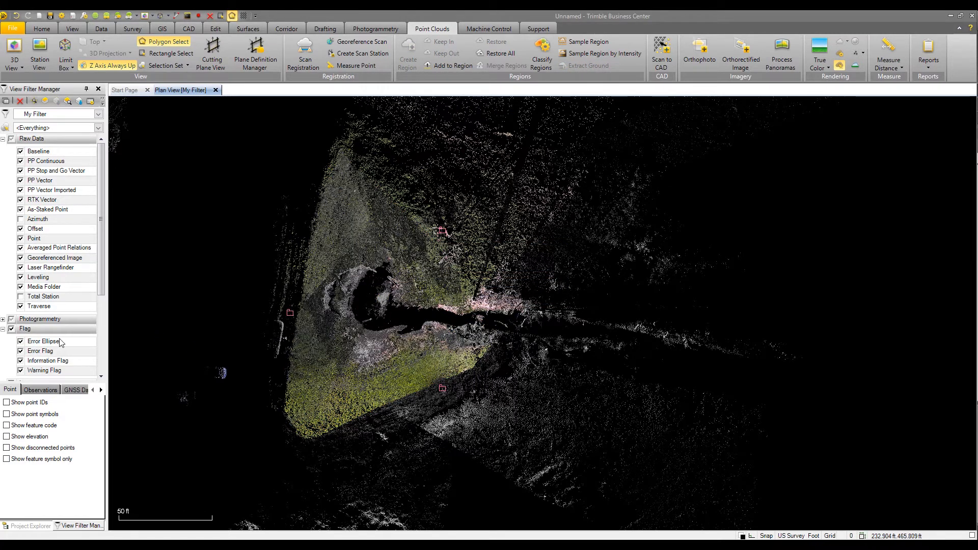
Hide the Default point cloud region and view the topo region in 3D.
scroll("down", 3)
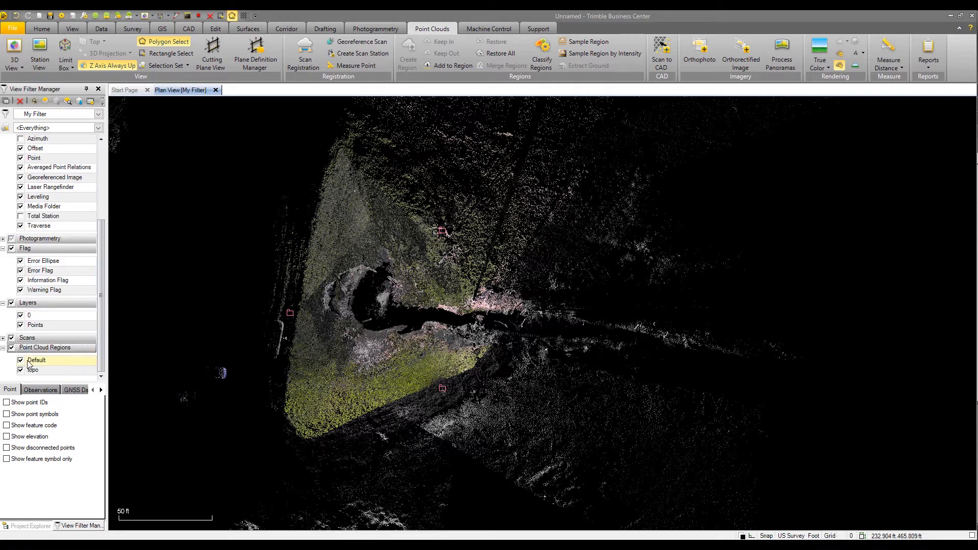
left_click(20, 360)
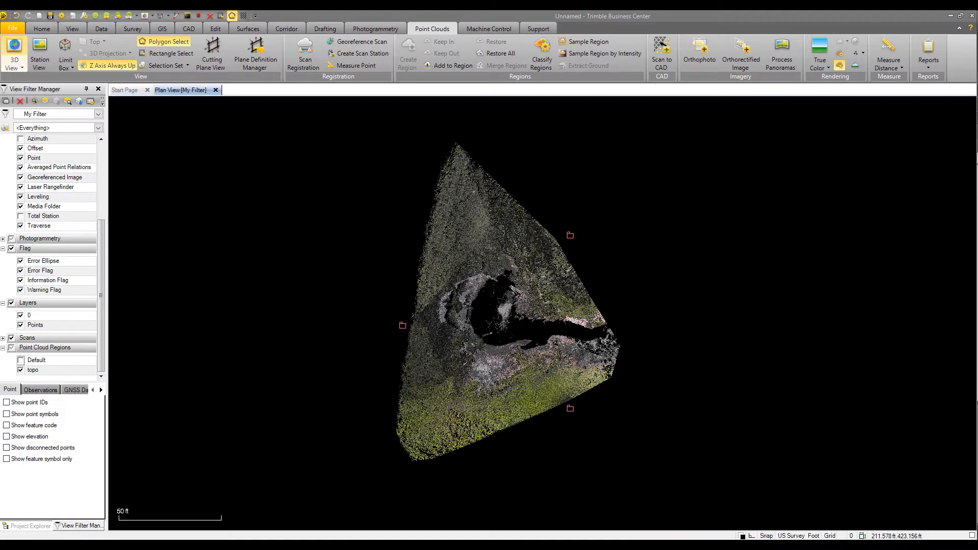
left_click(14, 53)
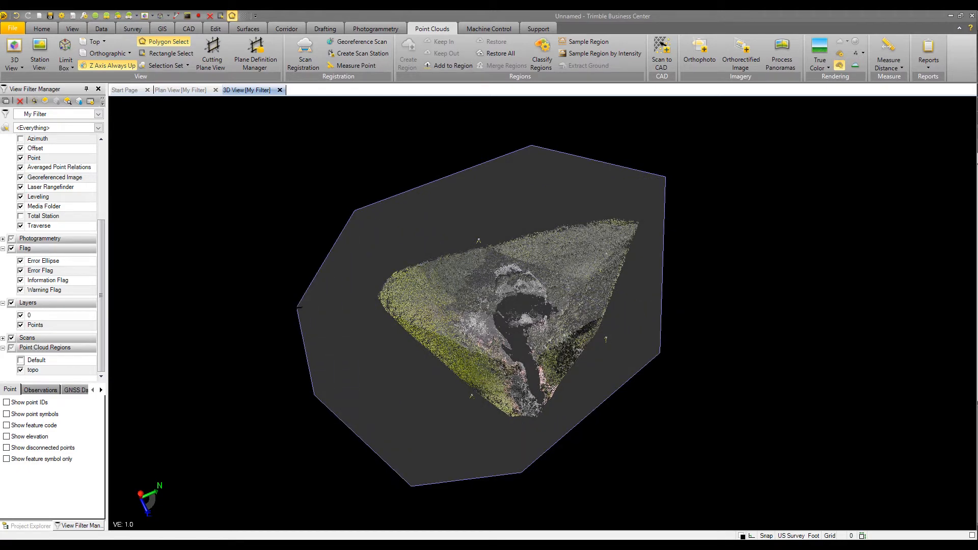
Extract a Ground region from the topo cloud and hide topo, showing only Ground.
left_click(586, 65)
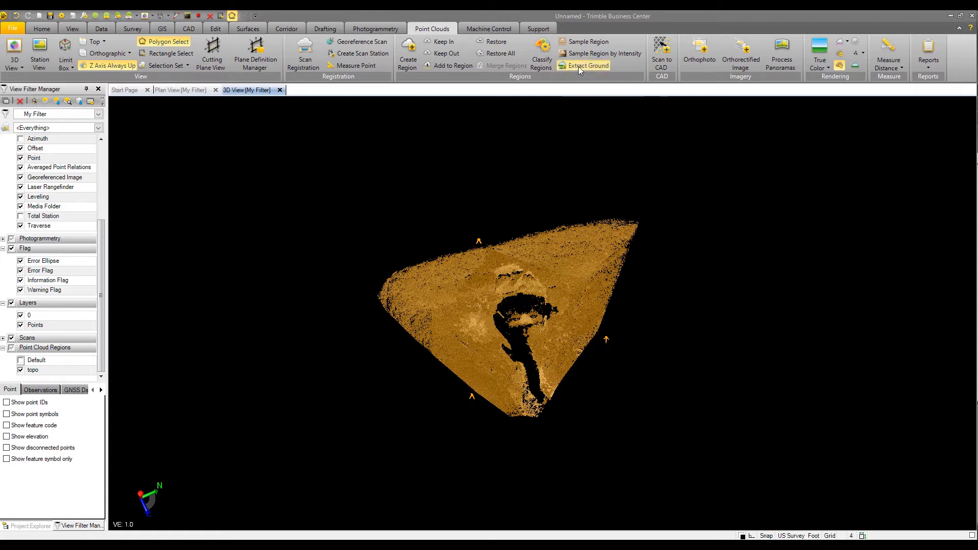
left_click(586, 66)
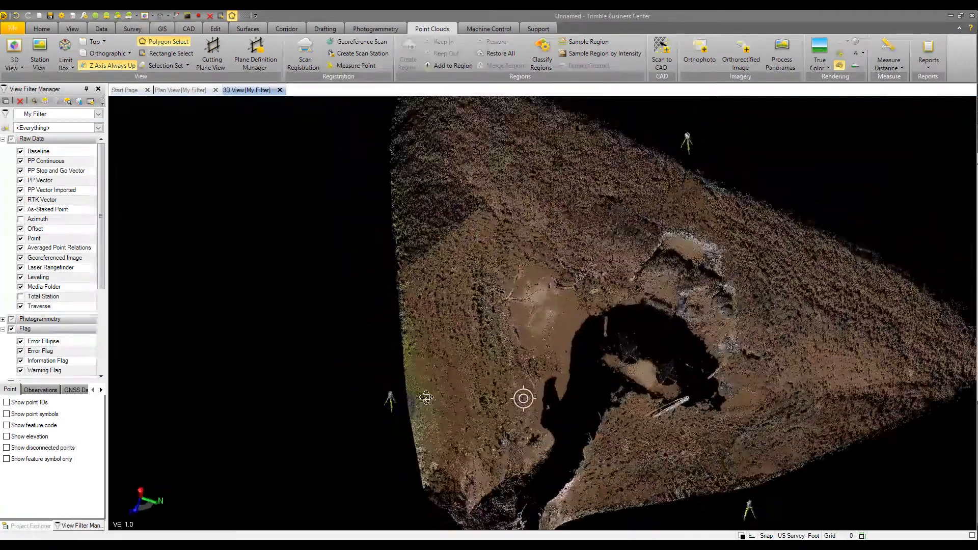
left_click_drag(522, 398, 508, 374)
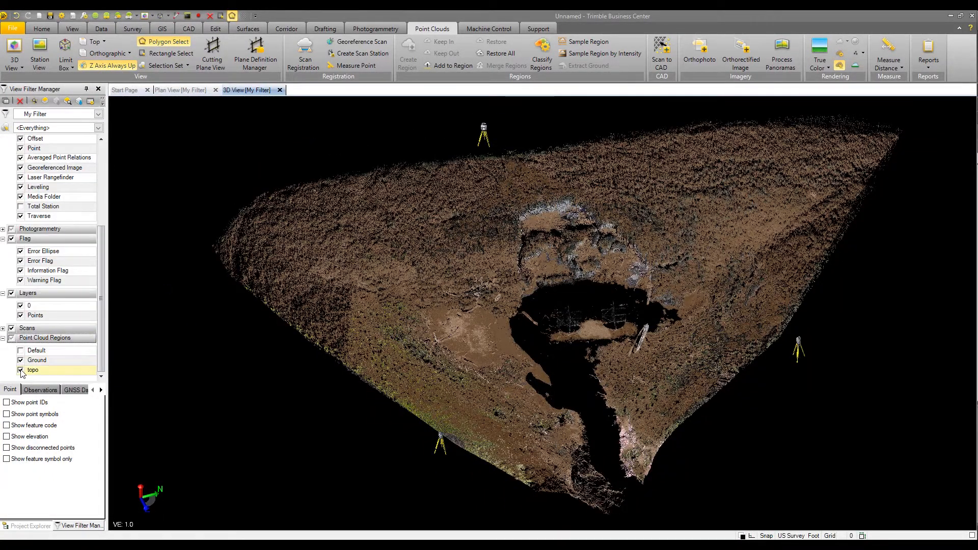
left_click(20, 369)
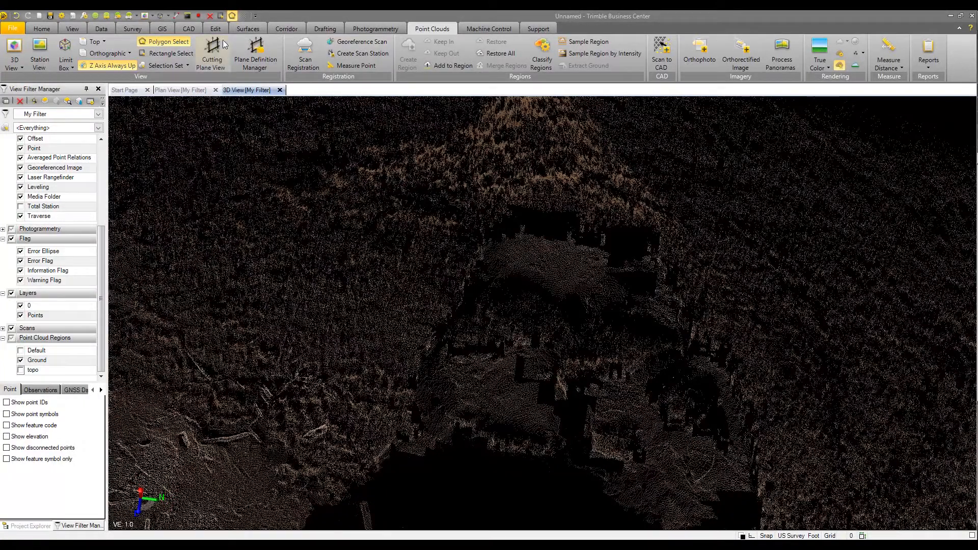
Start a 'break line' linestring on a newly created 'break line' layer.
left_click(188, 29)
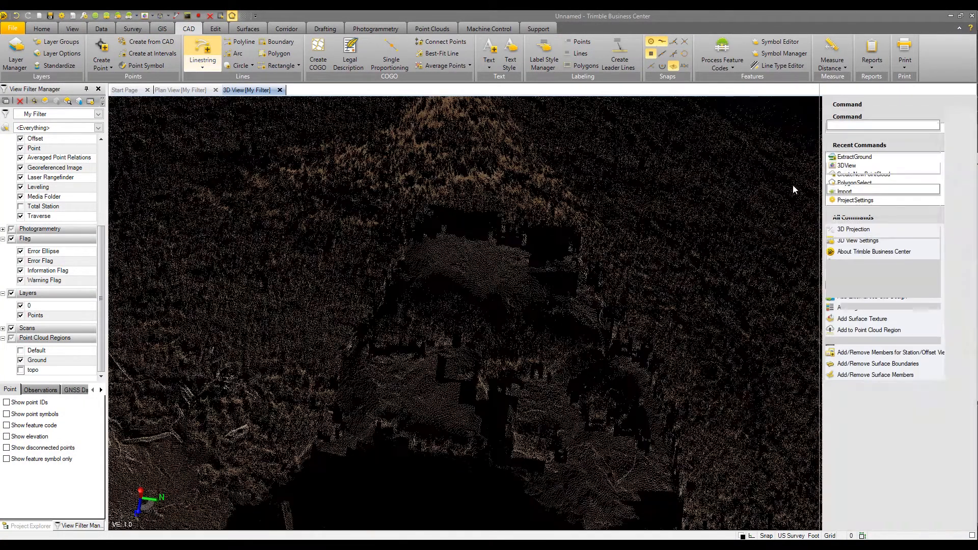
left_click(202, 51)
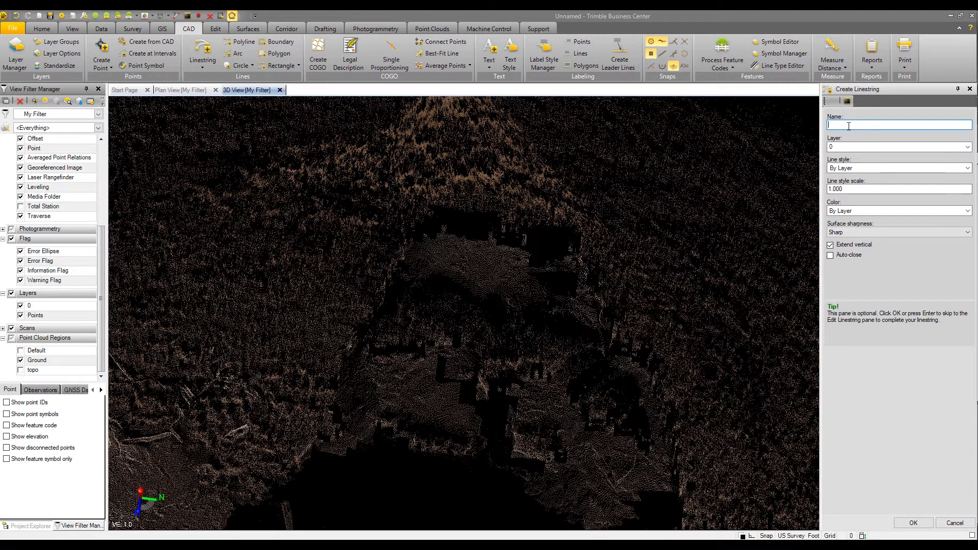
type("break")
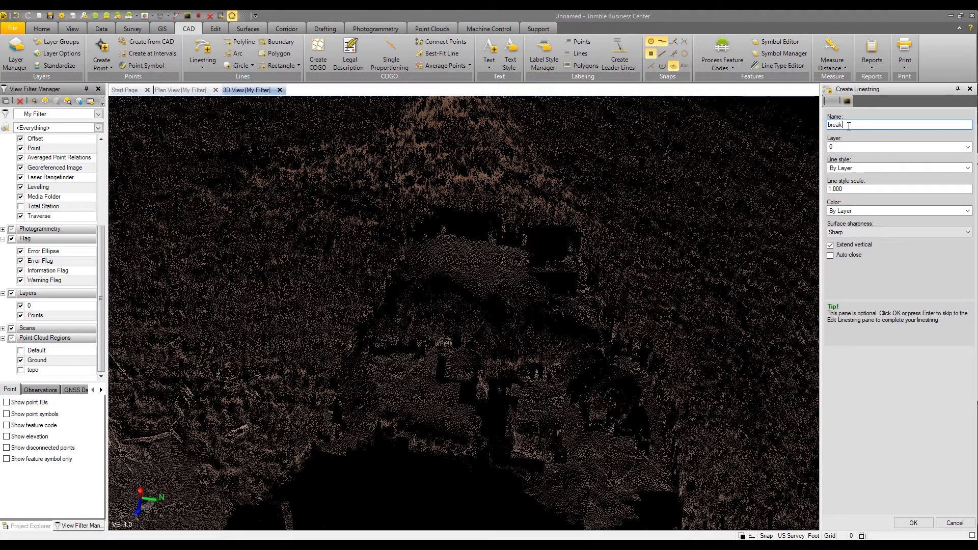
type("line")
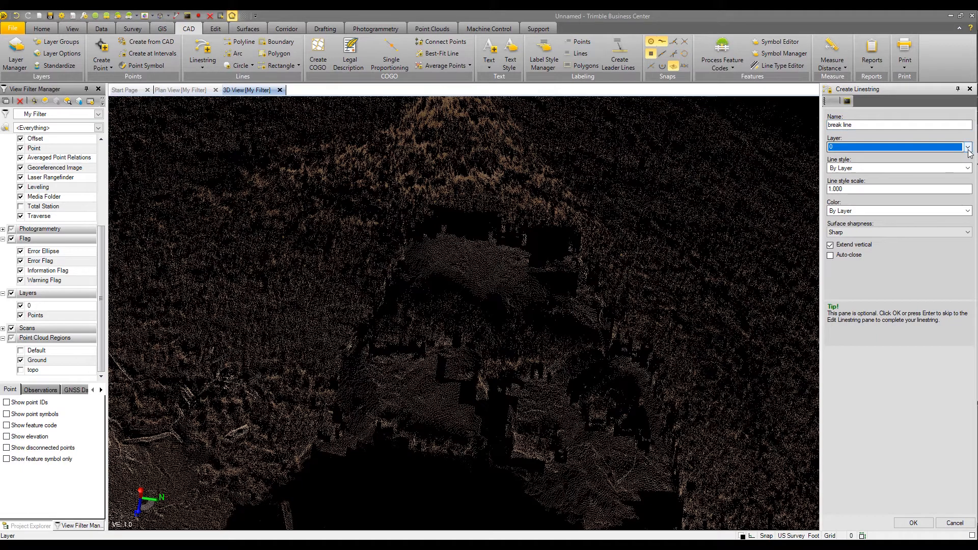
left_click(967, 146)
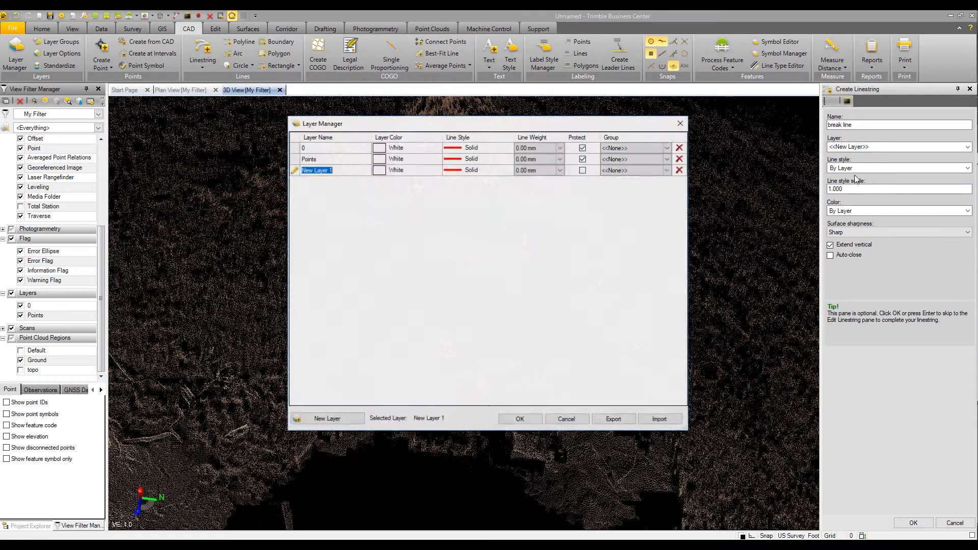
type("bre")
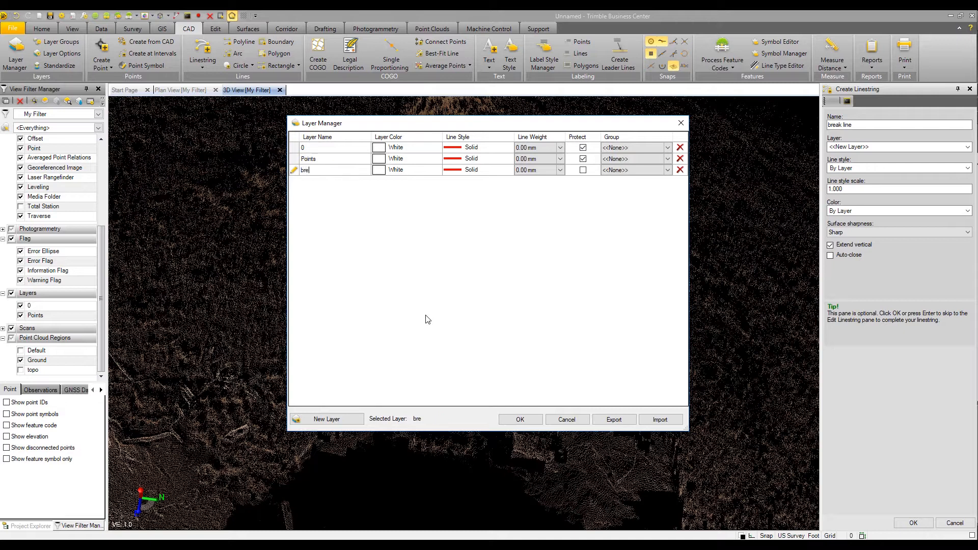
type("ak")
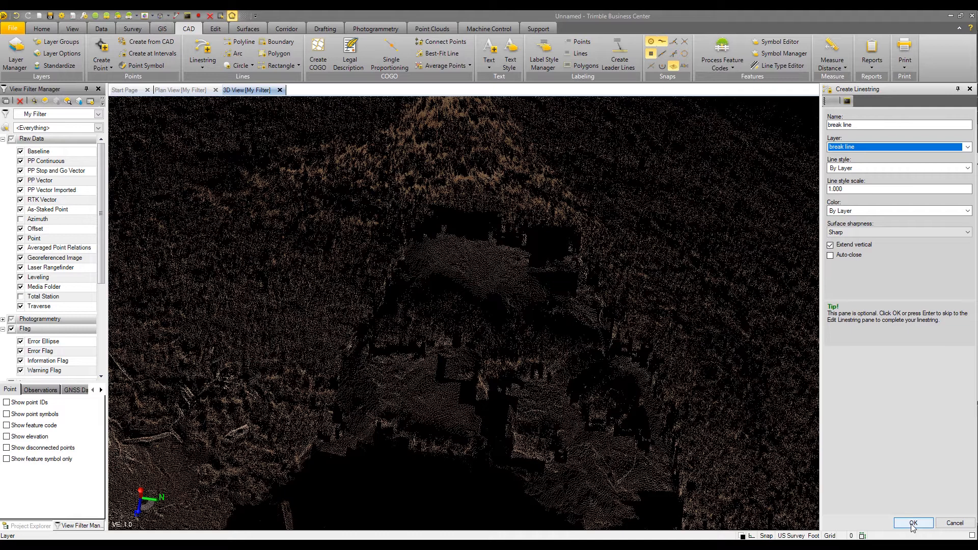
left_click(912, 522)
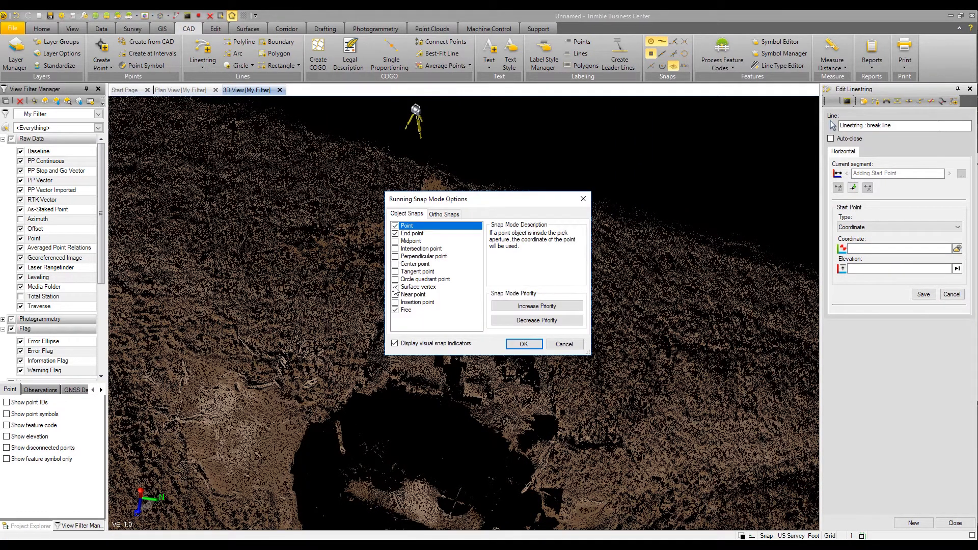
Restrict running snaps to Point, End point and Free.
left_click(405, 310)
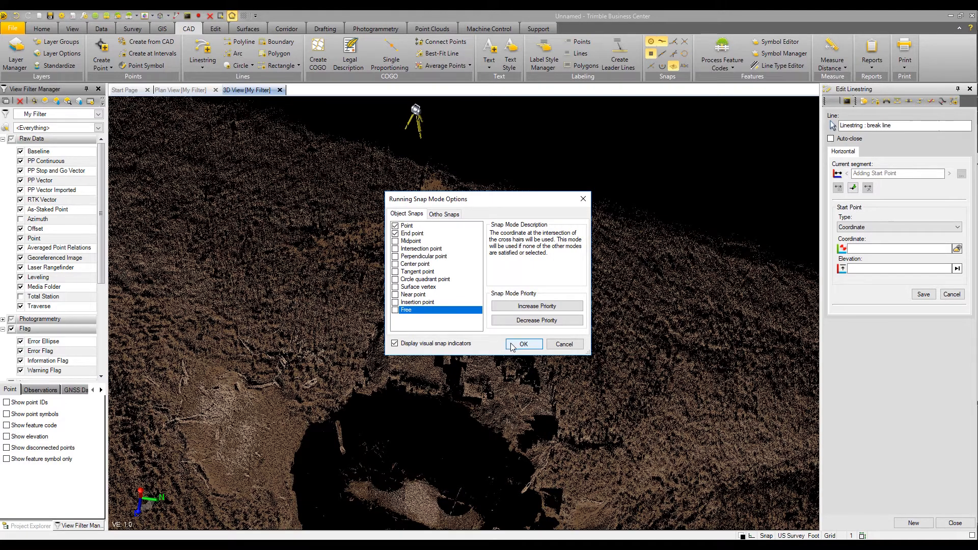
left_click(523, 344)
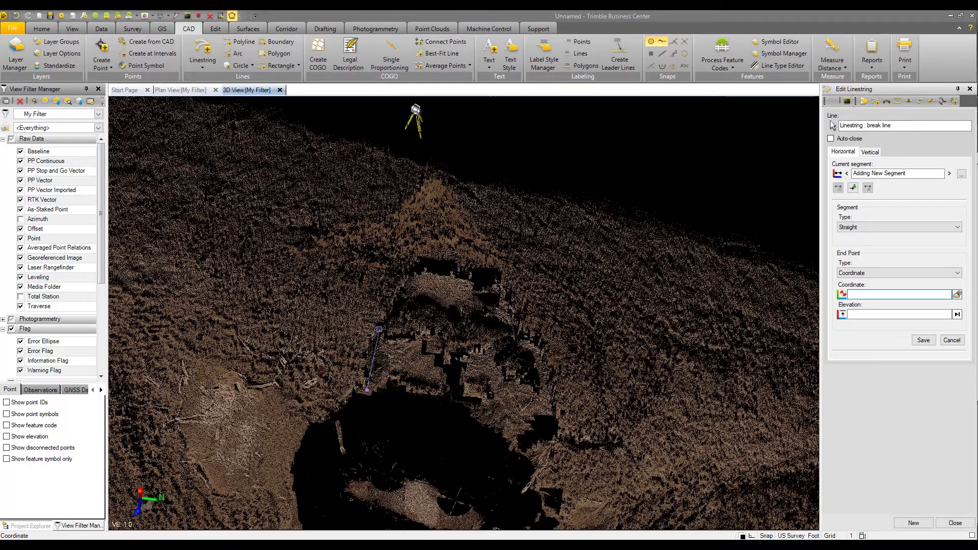
Place break line vertices around the edge of the dark void in the ground cloud.
left_click(403, 264)
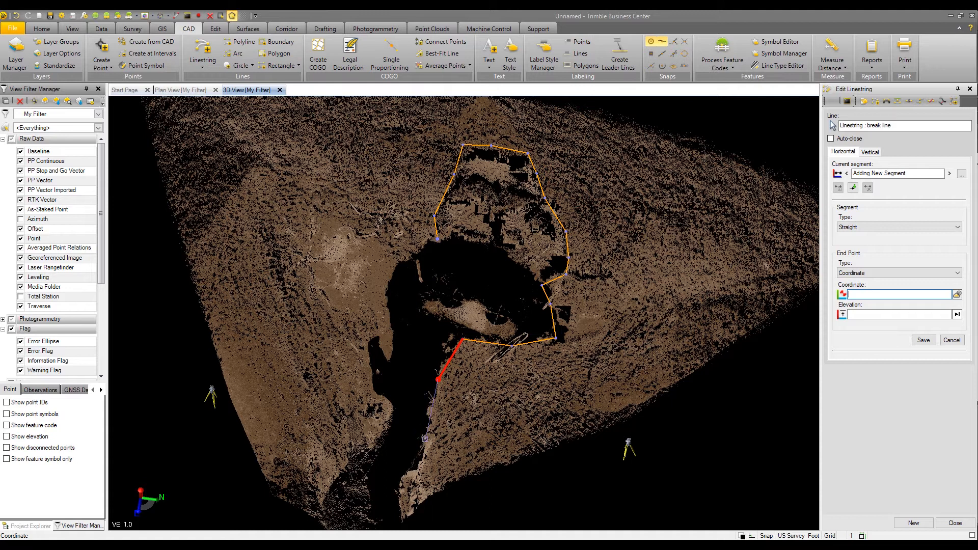
left_click(400, 472)
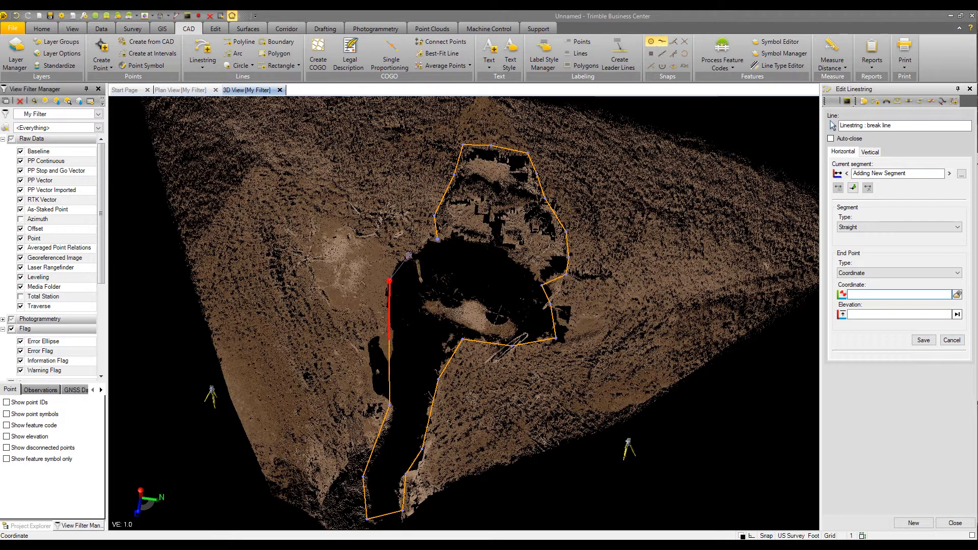
left_click(438, 239)
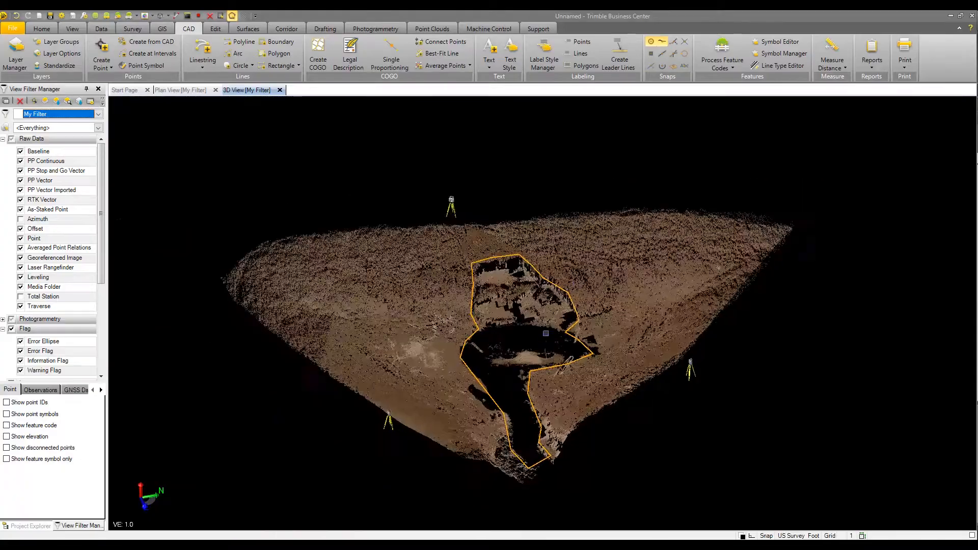
Return to the Point Clouds tools to select the pit site cloud.
left_click(431, 28)
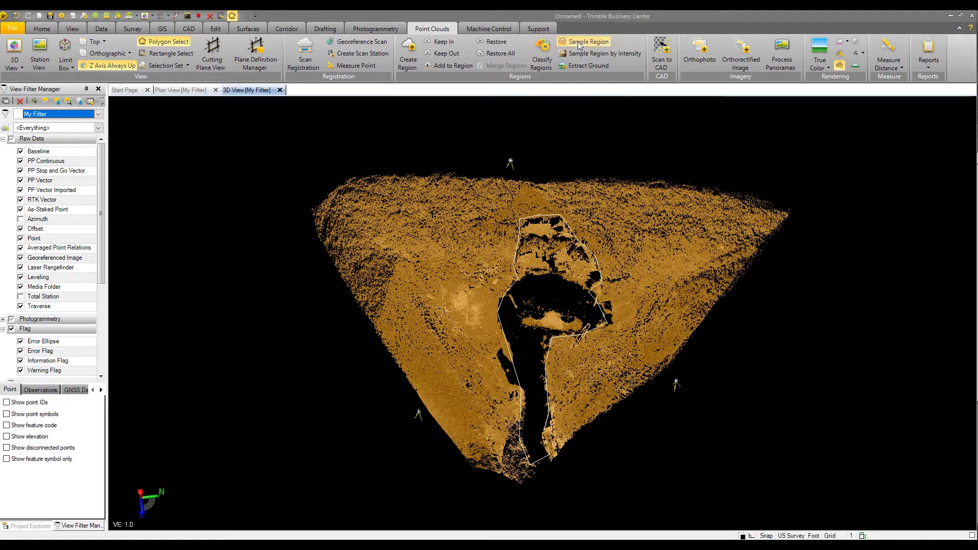
Store a 2.000 ft spatial sample region and display Sample-2.000 ft.
left_click(587, 41)
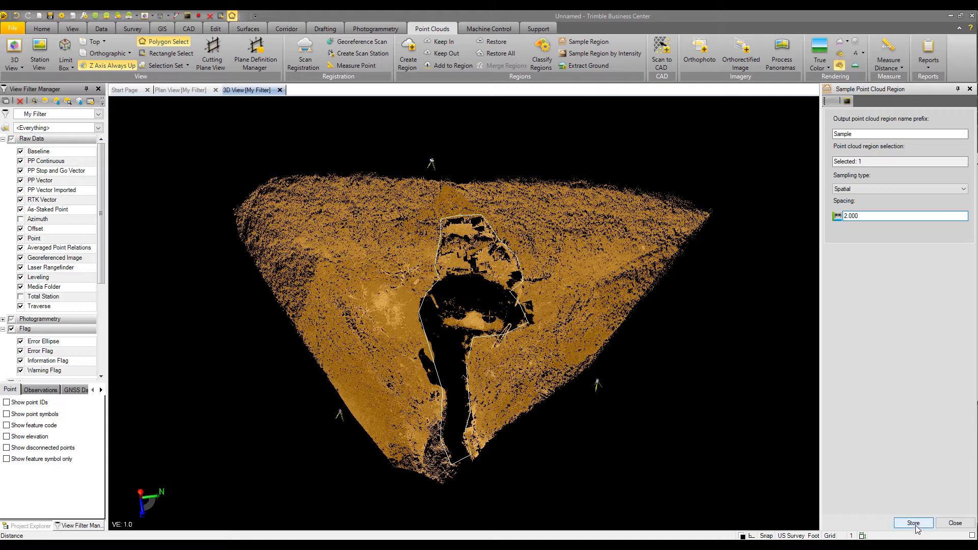
left_click(912, 522)
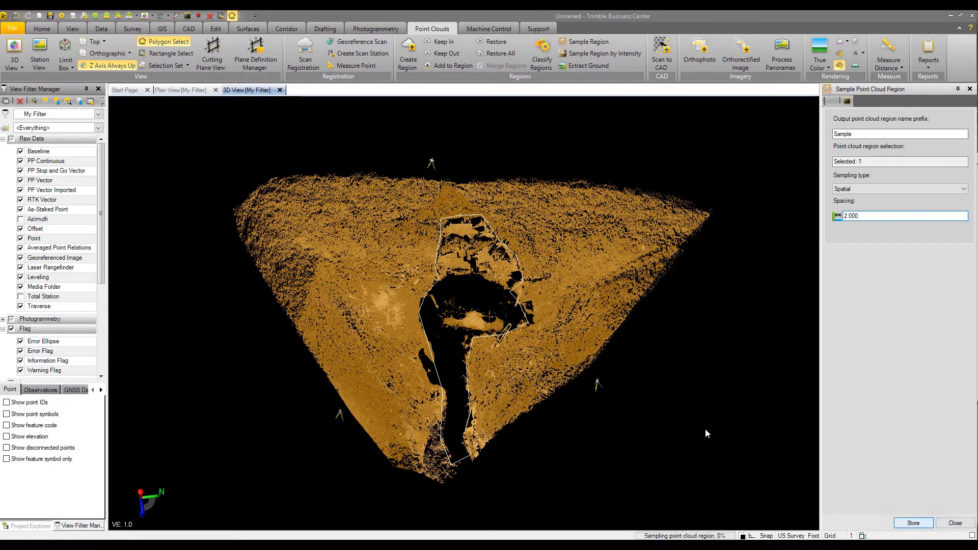
left_click(912, 522)
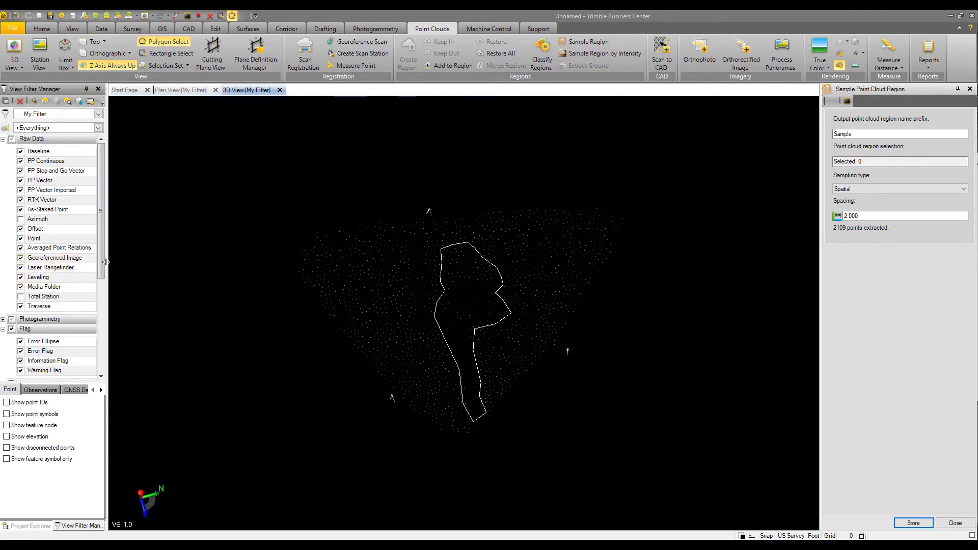
scroll("down", 3)
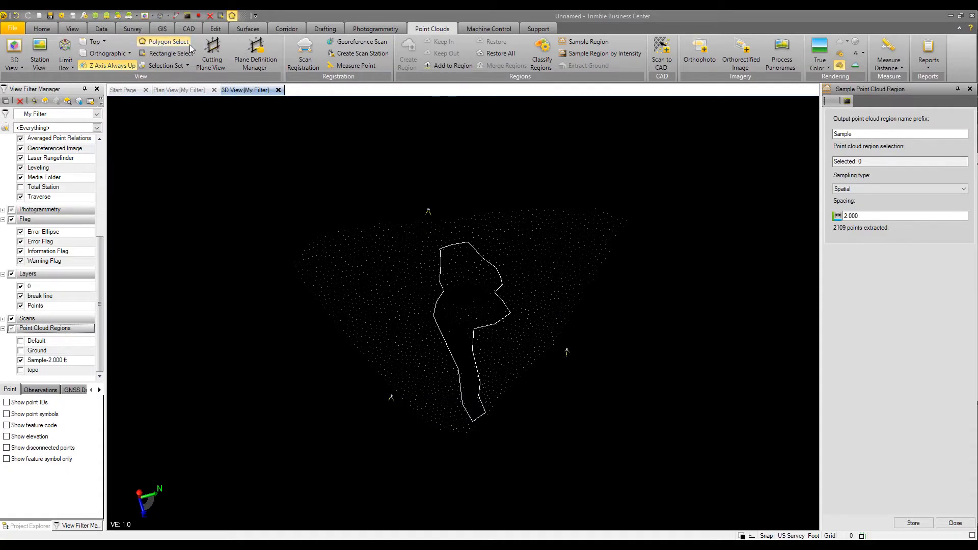
Create magenta New Surface from the 2 ft point sample and boundary break line.
left_click(247, 29)
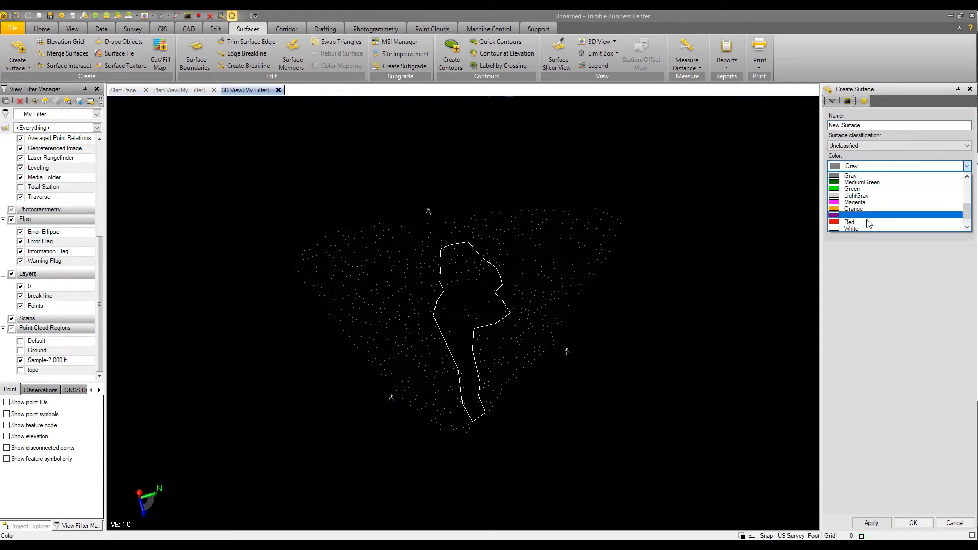
left_click(855, 202)
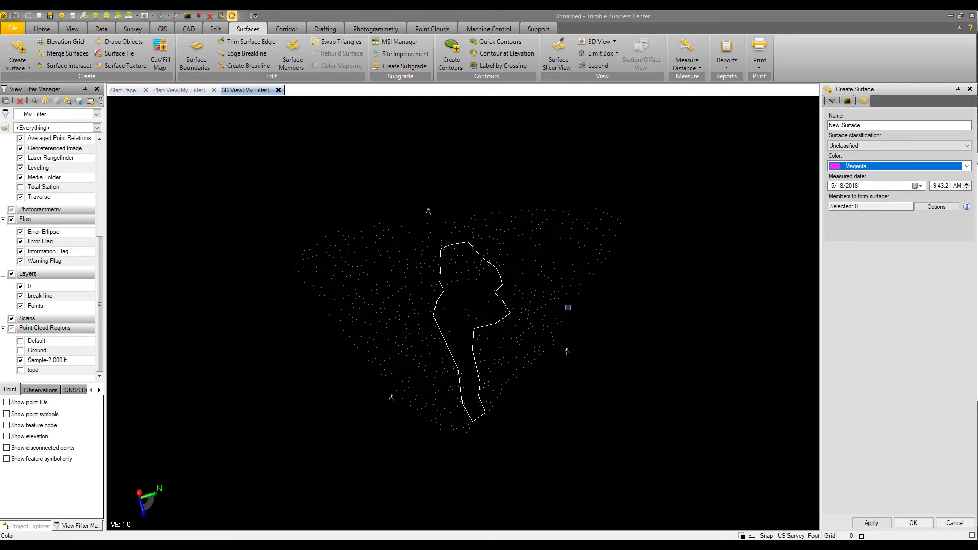
left_click(869, 206)
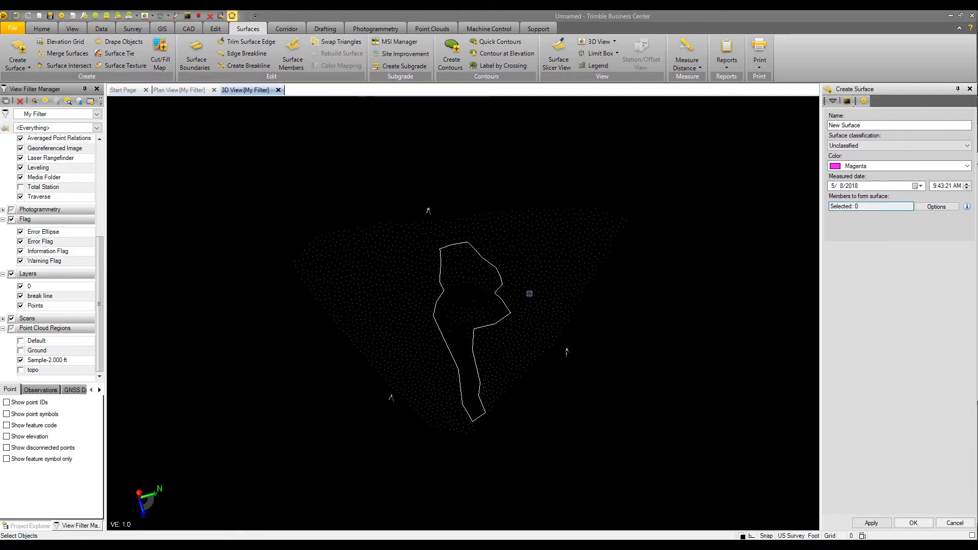
left_click(502, 297)
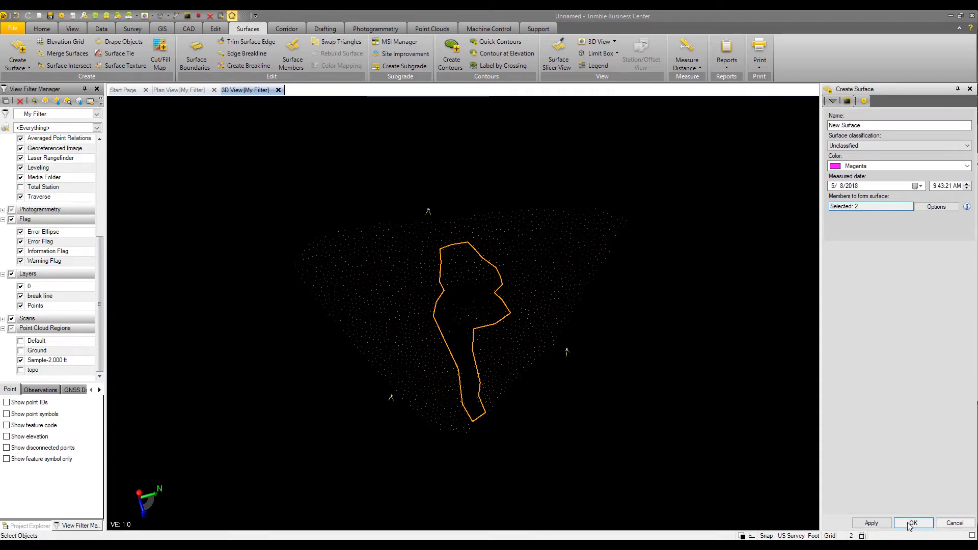
left_click(912, 523)
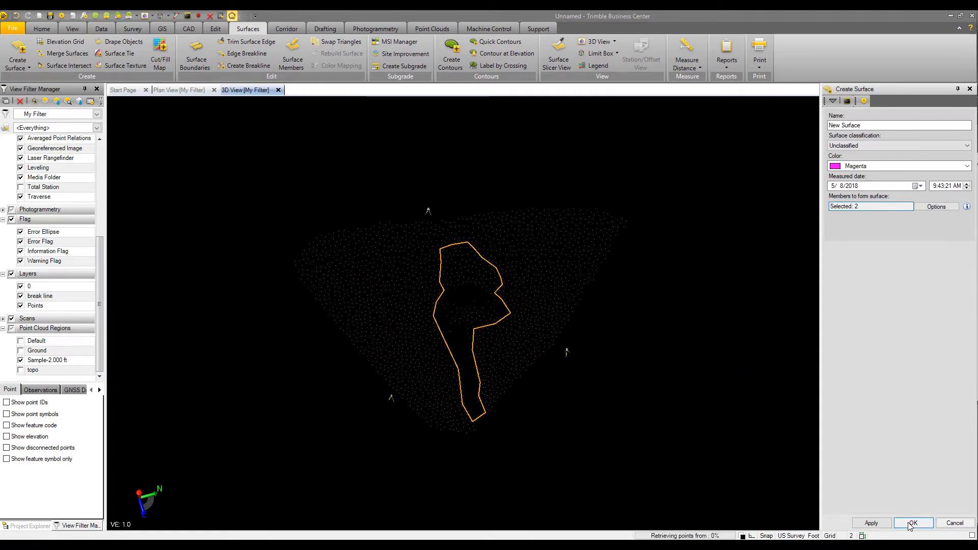
left_click(912, 523)
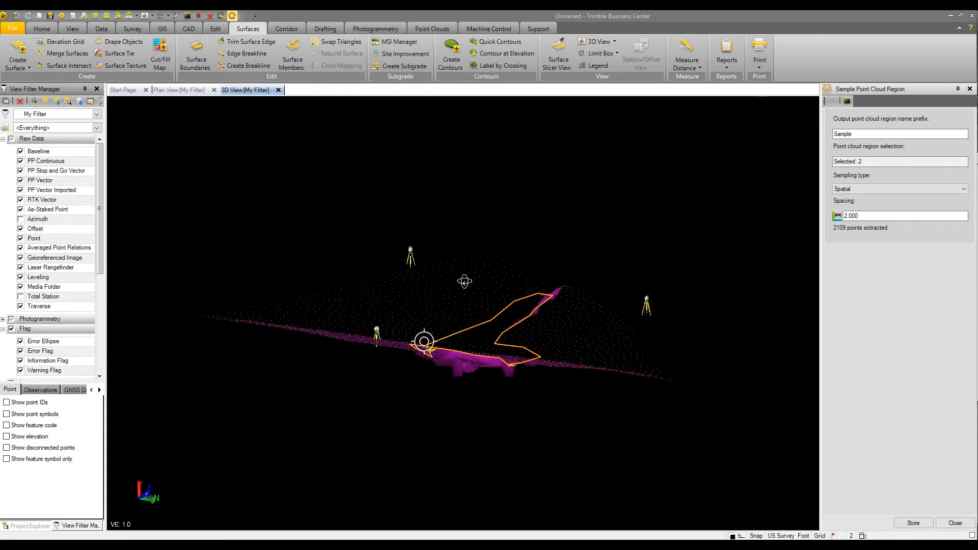
Orbit the 3D view to look down onto the shaded magenta surface.
left_click_drag(464, 280, 352, 278)
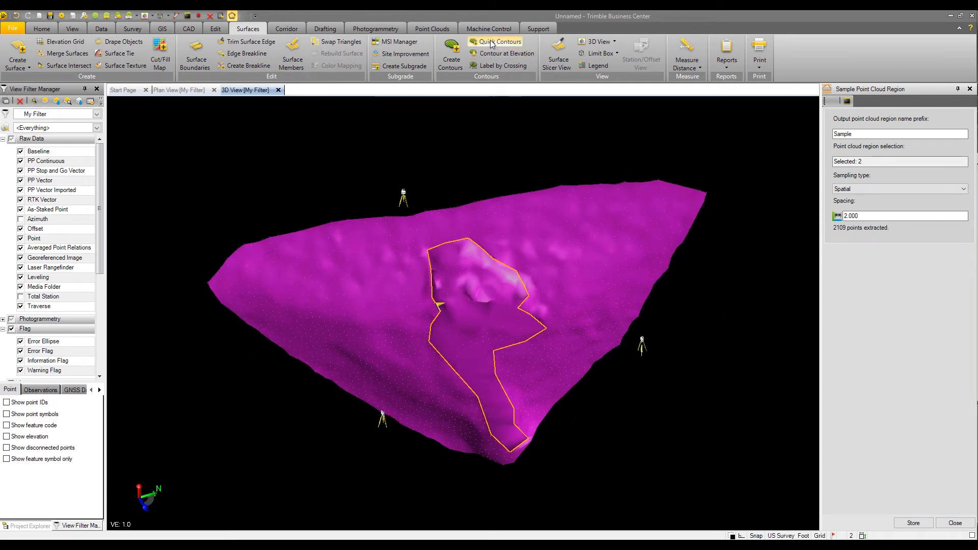
left_click(450, 53)
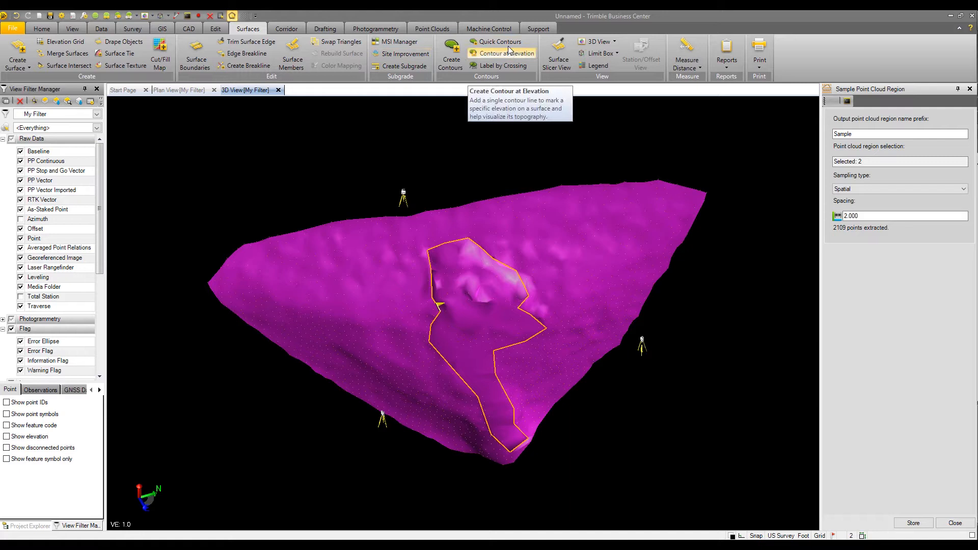
Generate quick contours at a 1 ft interval, close the sampling panel, and inspect them.
left_click(499, 42)
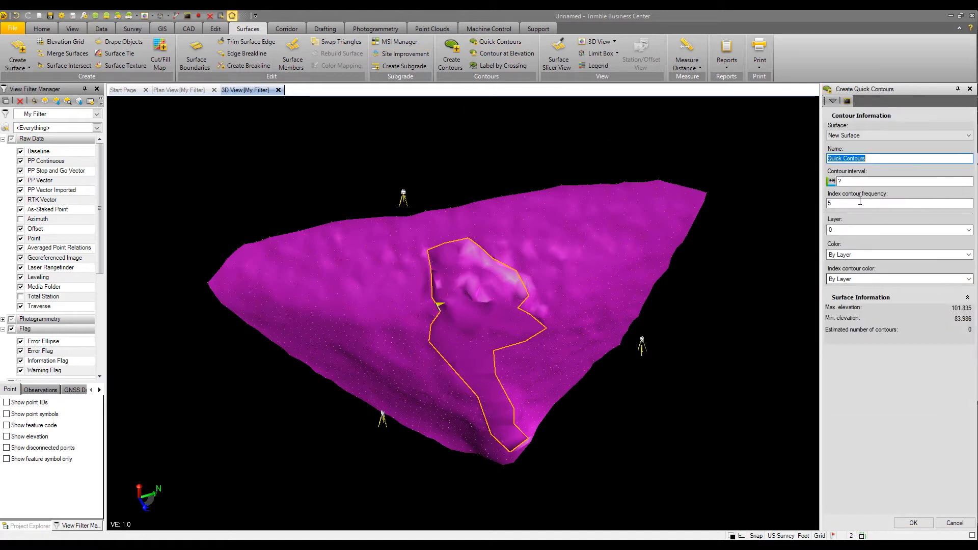
left_click(898, 180)
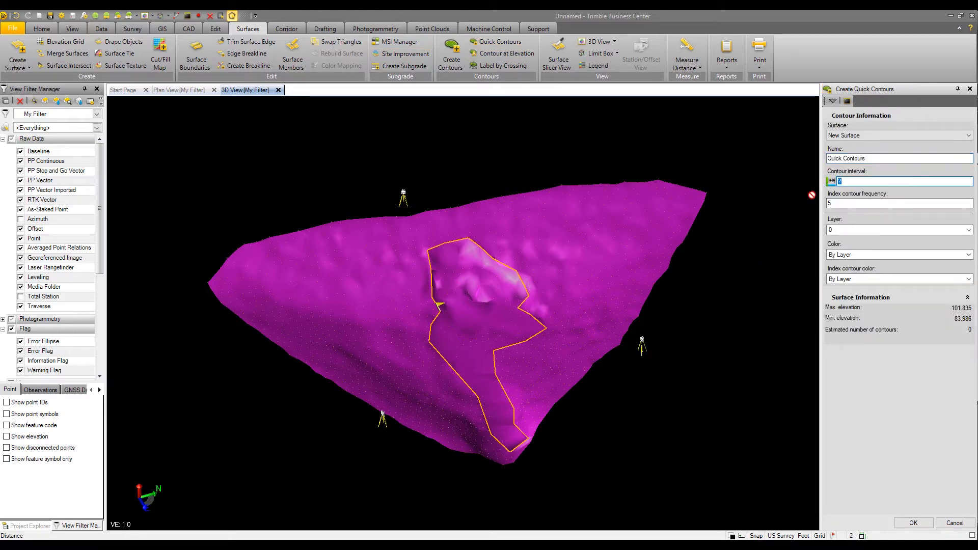
type("1")
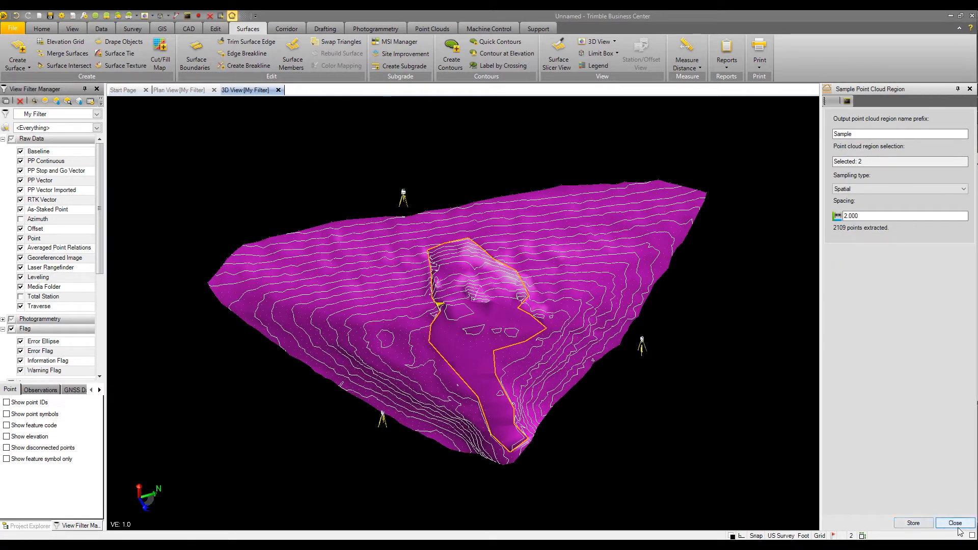
left_click(953, 522)
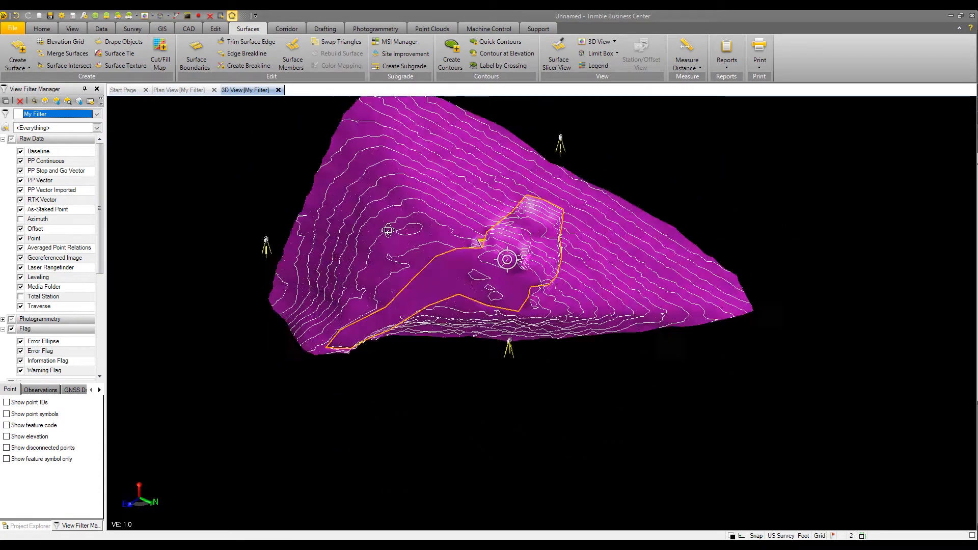
left_click_drag(507, 259, 517, 277)
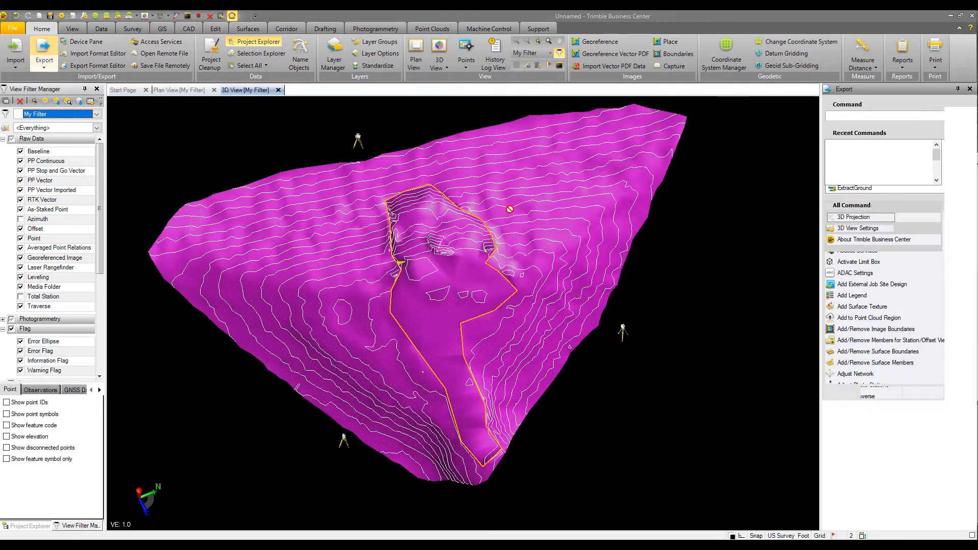
Export the surface with the LandXML exporter as topo.xml on the Desktop.
left_click(858, 189)
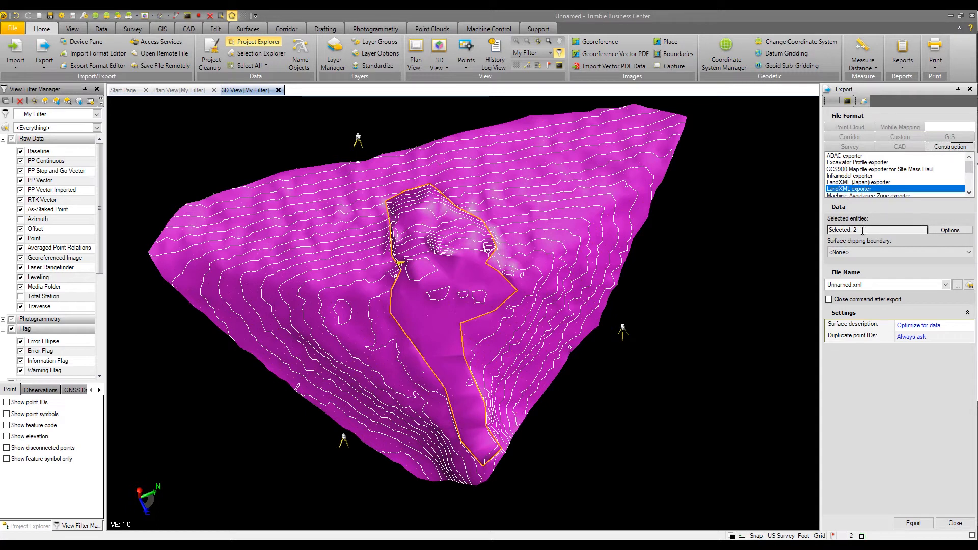
left_click(876, 230)
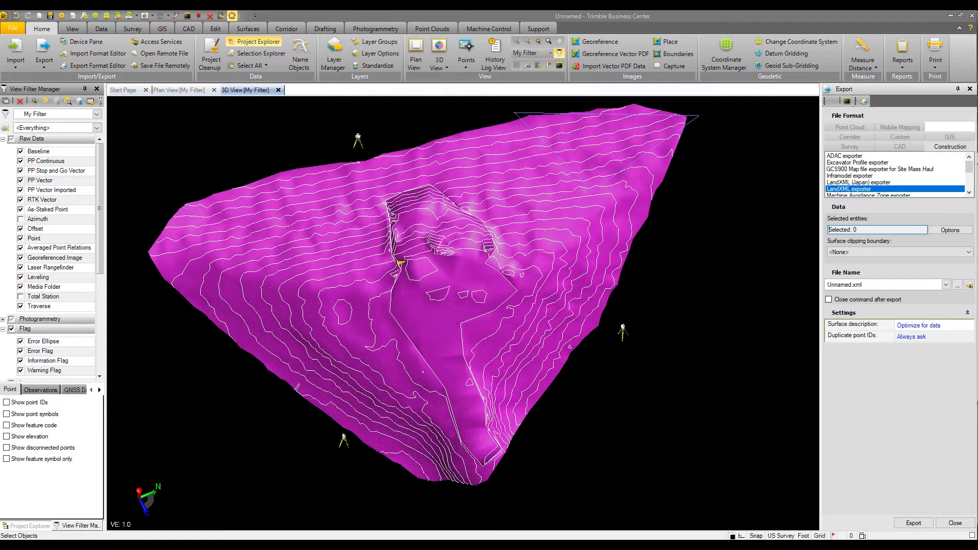
left_click(636, 178)
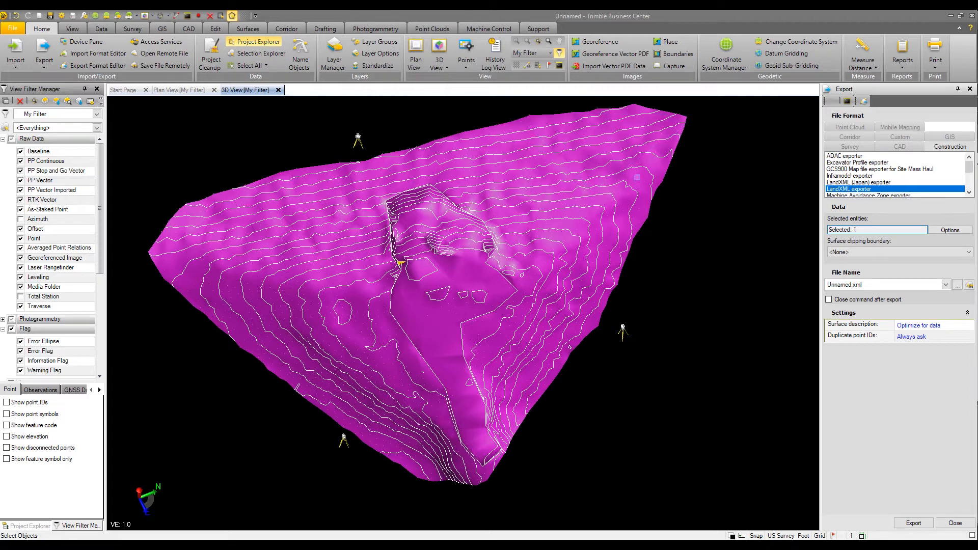
mouse_move(652, 192)
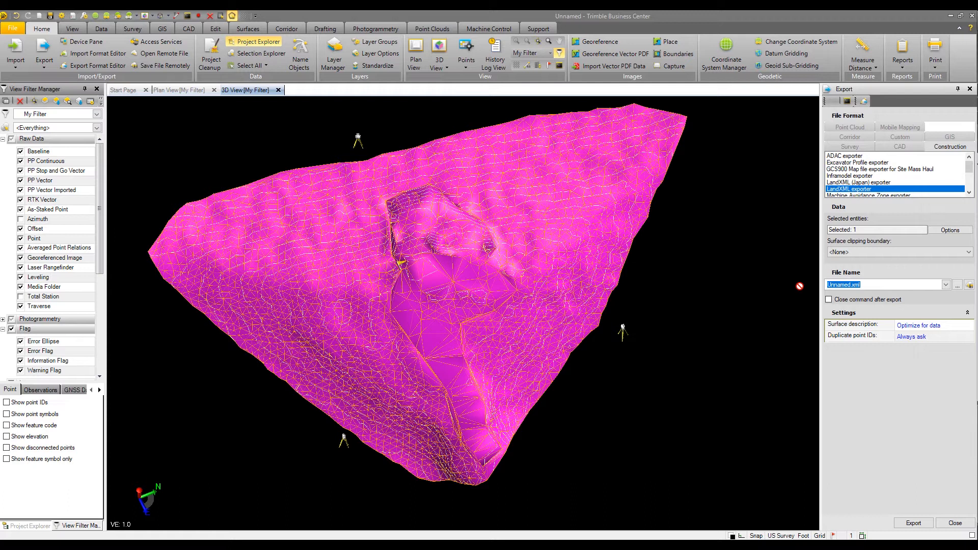
type("topo")
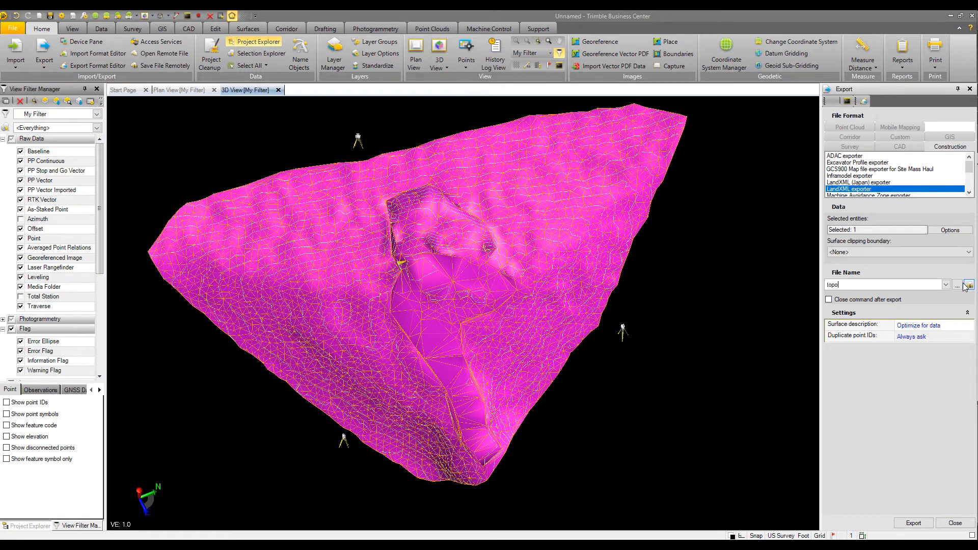
left_click(957, 284)
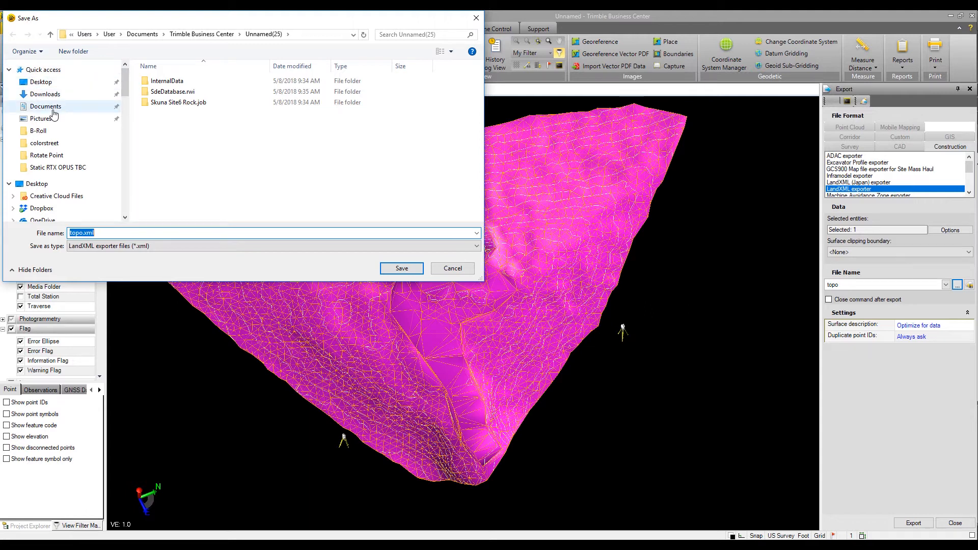
left_click(40, 82)
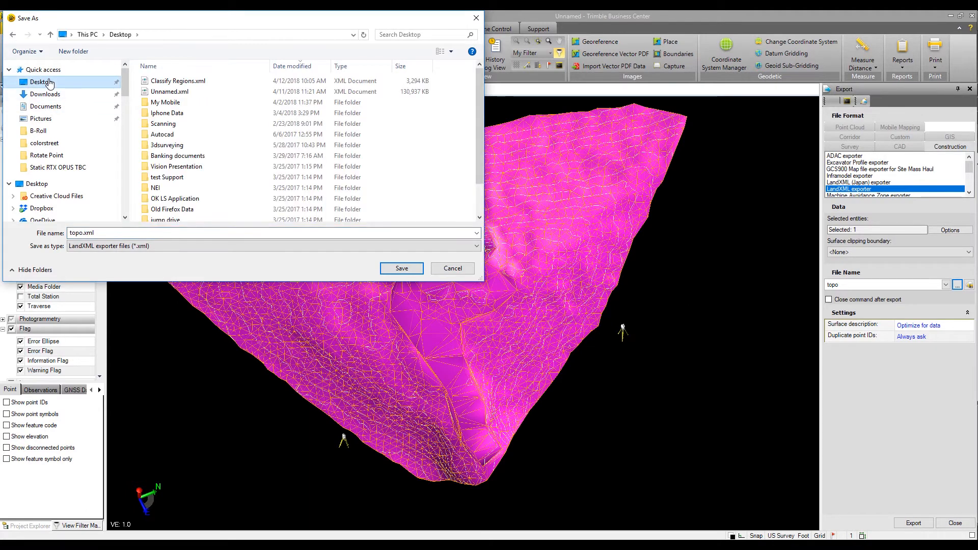
left_click(401, 267)
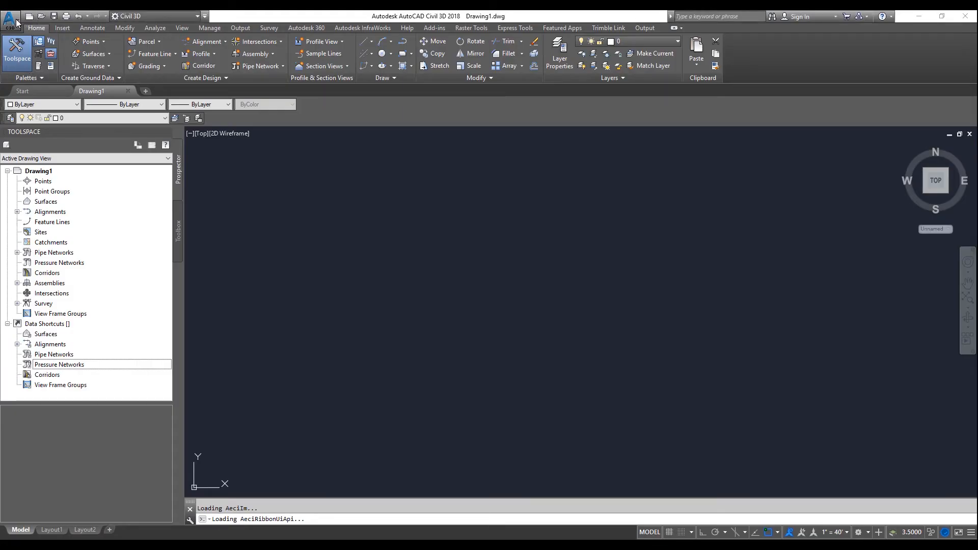
In Drawing Settings, choose USA, Mississippi and NAD83 Mississippi State Planes East Zone, US Foot.
left_click(9, 16)
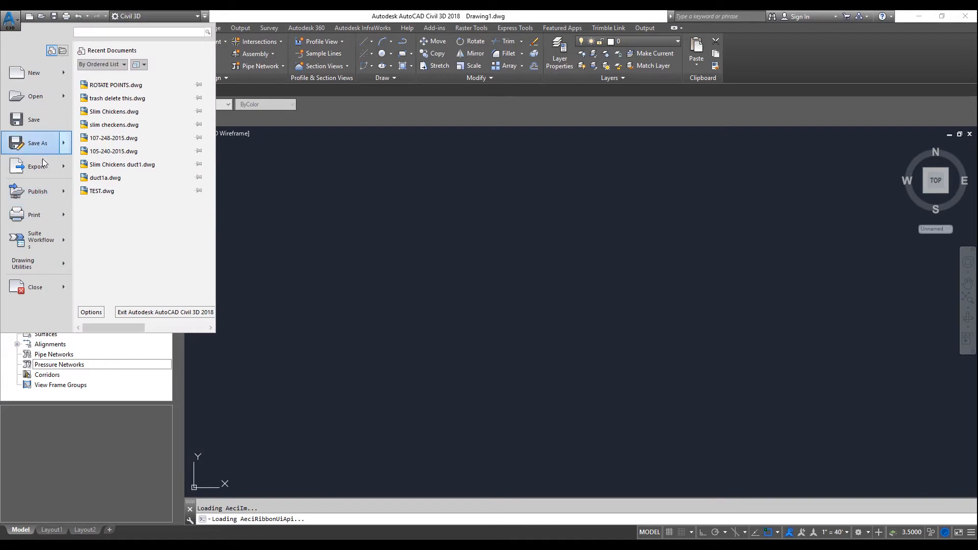
left_click(23, 263)
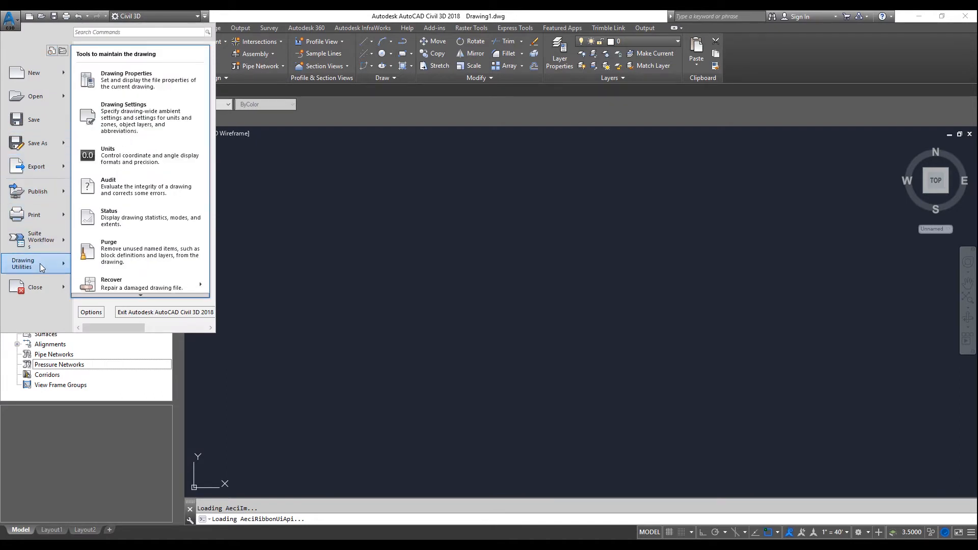
mouse_move(140, 117)
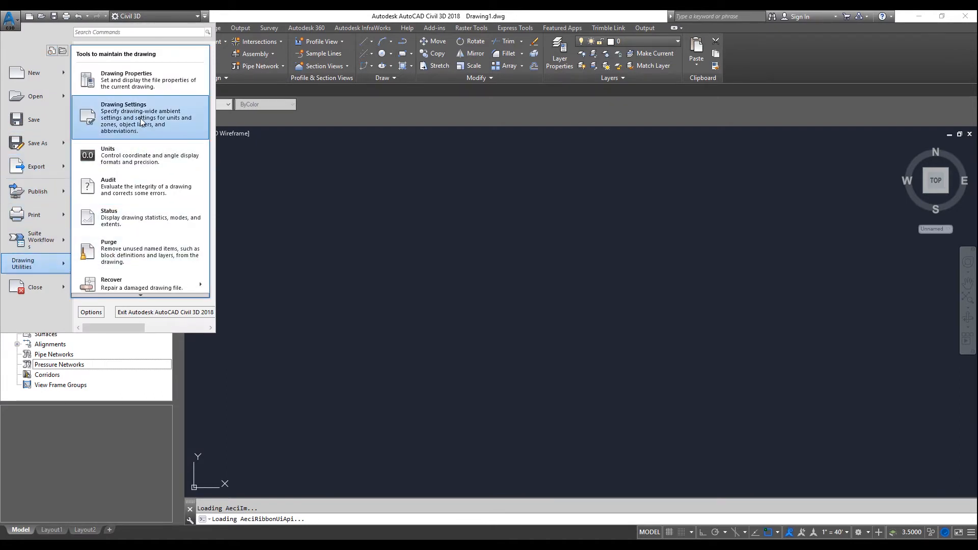
left_click(123, 117)
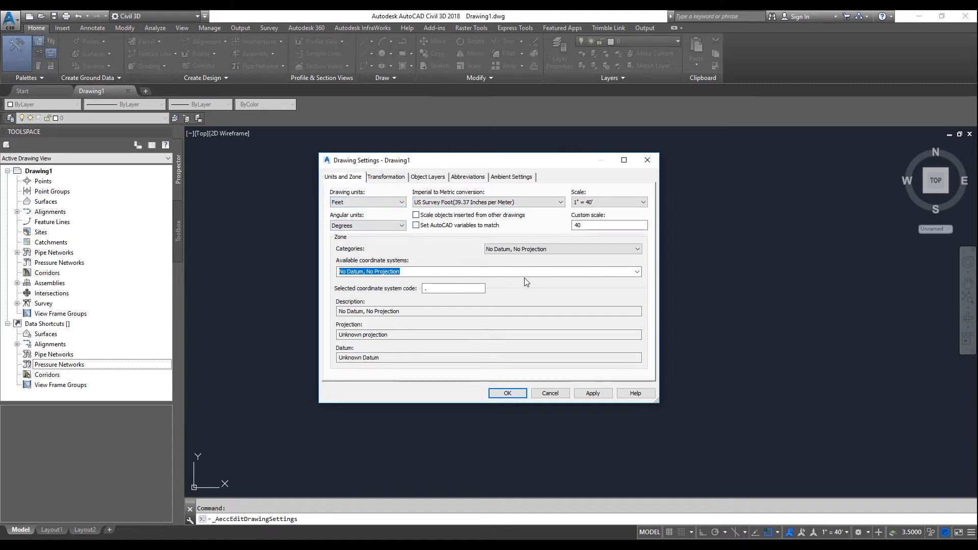
left_click(632, 249)
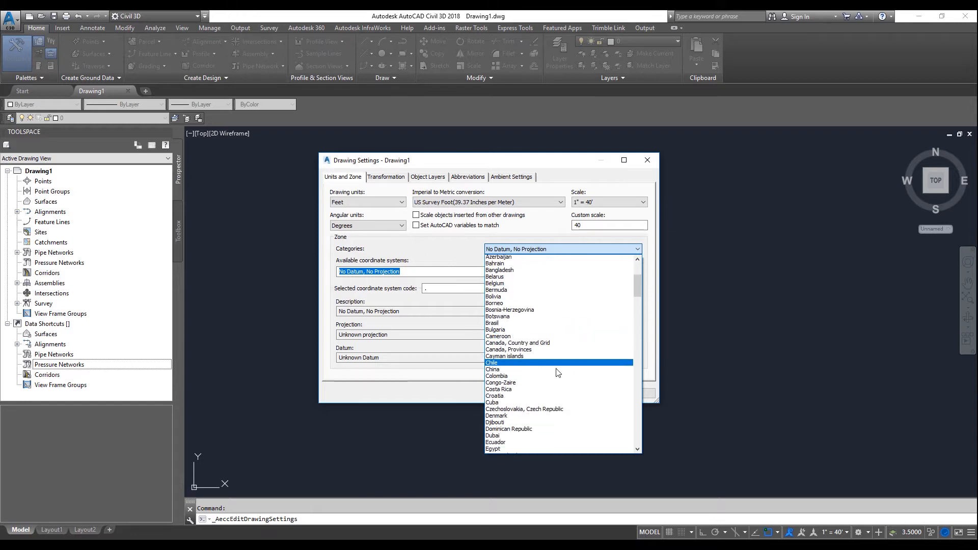
scroll("down", 3)
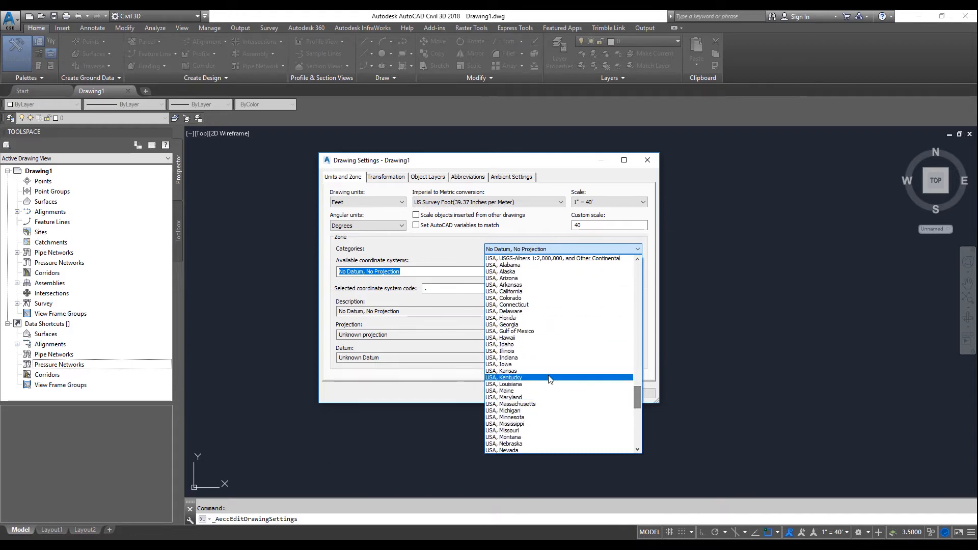
left_click(505, 423)
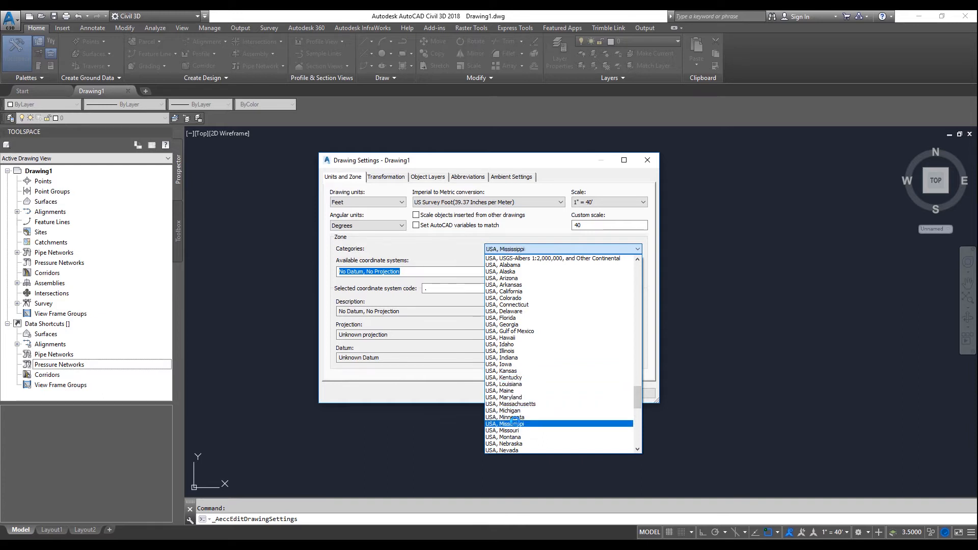
left_click(503, 423)
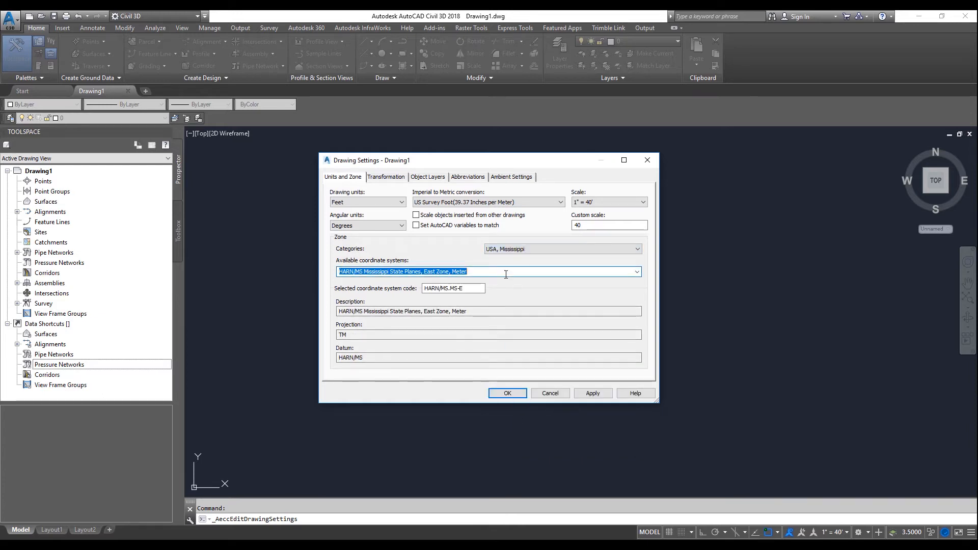
left_click(635, 272)
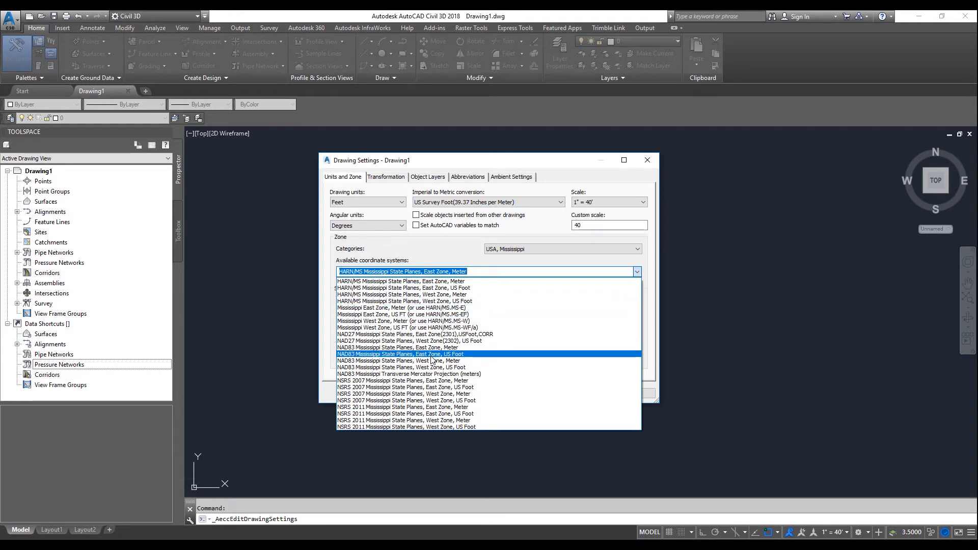
left_click(400, 354)
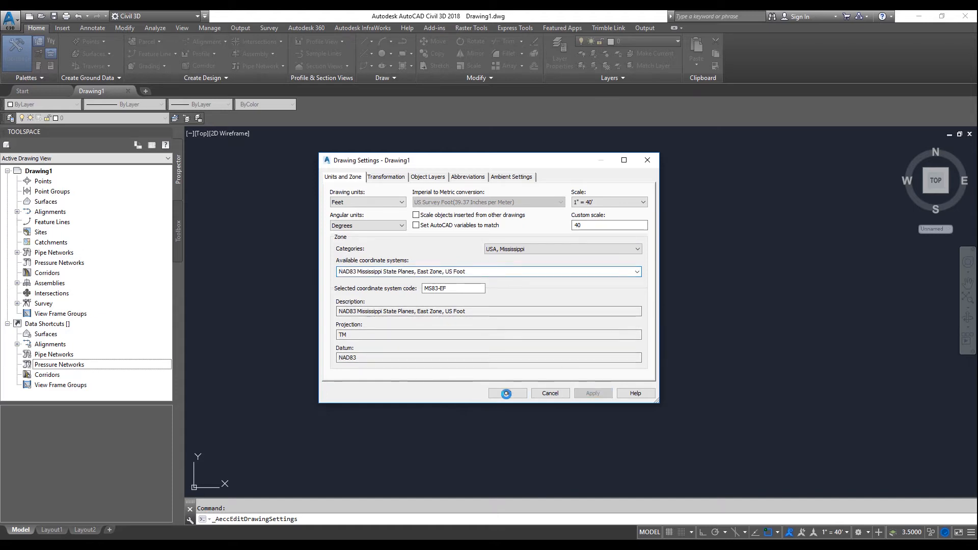
left_click(505, 393)
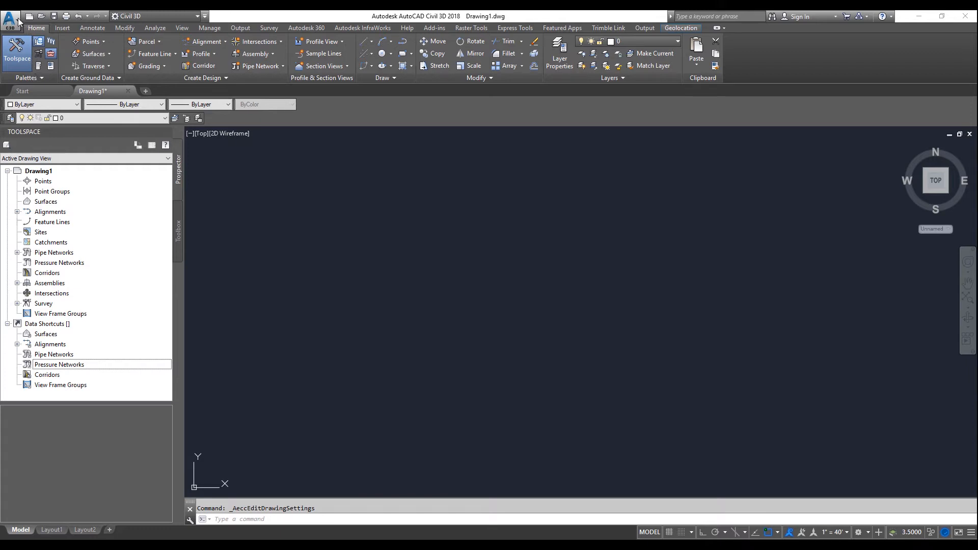
Set drawing units to 0.00 length precision and Deg/Min/Sec angle type.
left_click(11, 16)
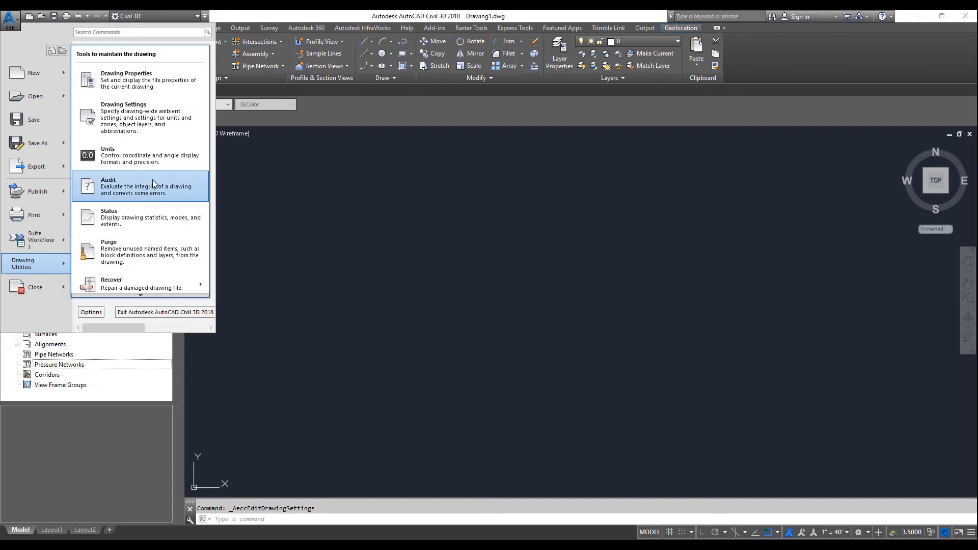
left_click(108, 155)
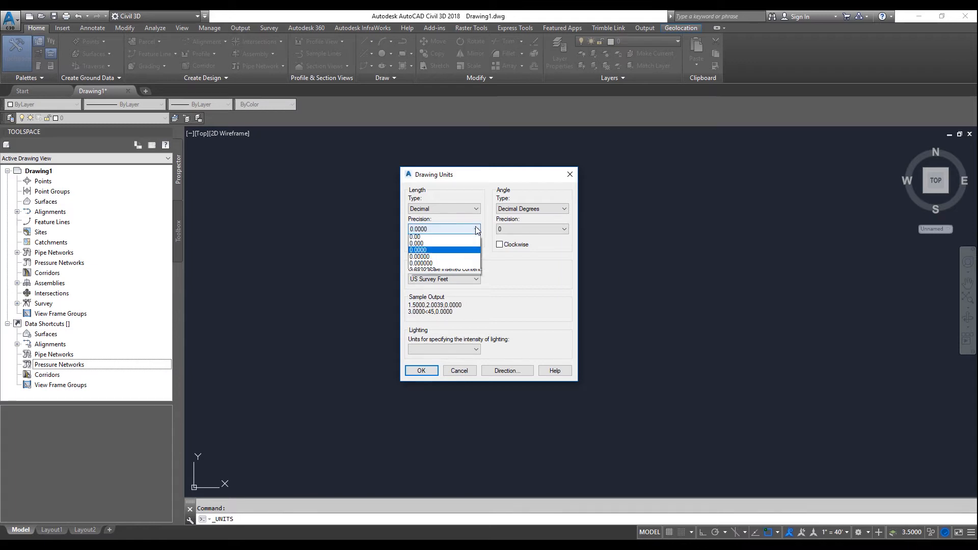
left_click(430, 236)
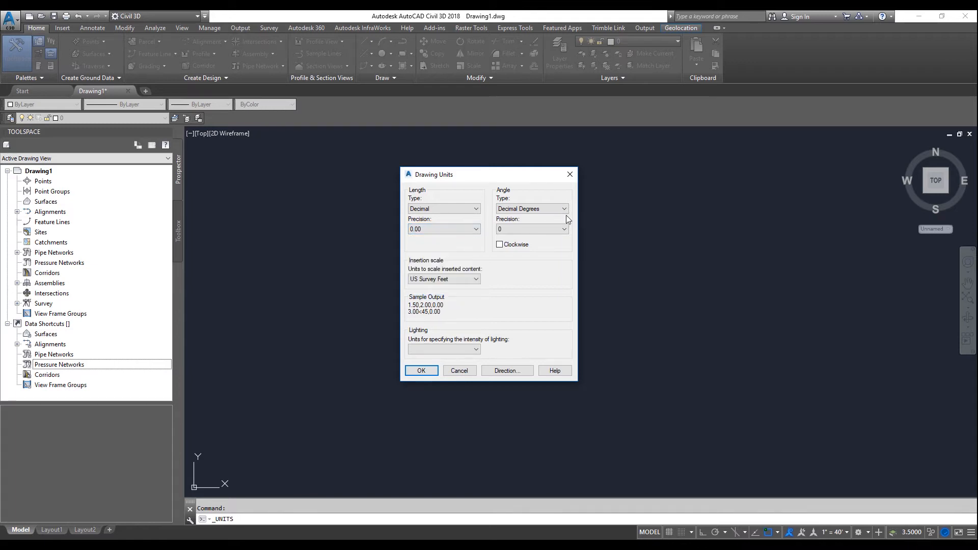
left_click(531, 208)
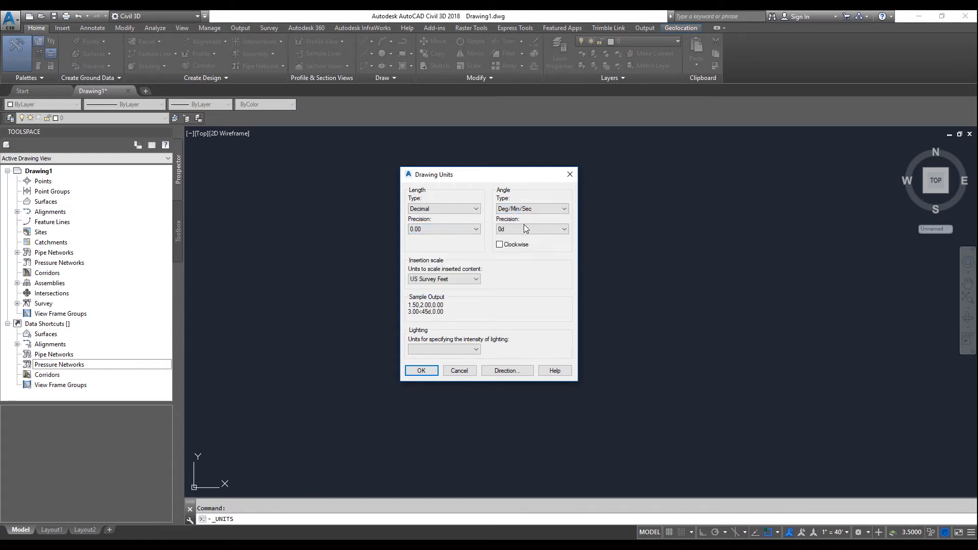
left_click(420, 370)
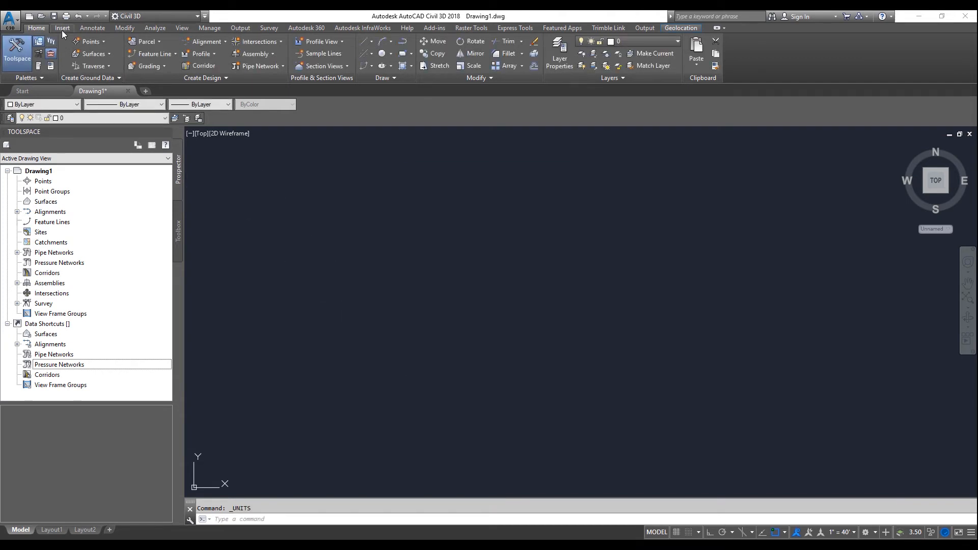
Import topo.xml from the Desktop through the LandXML import dialog.
left_click(61, 28)
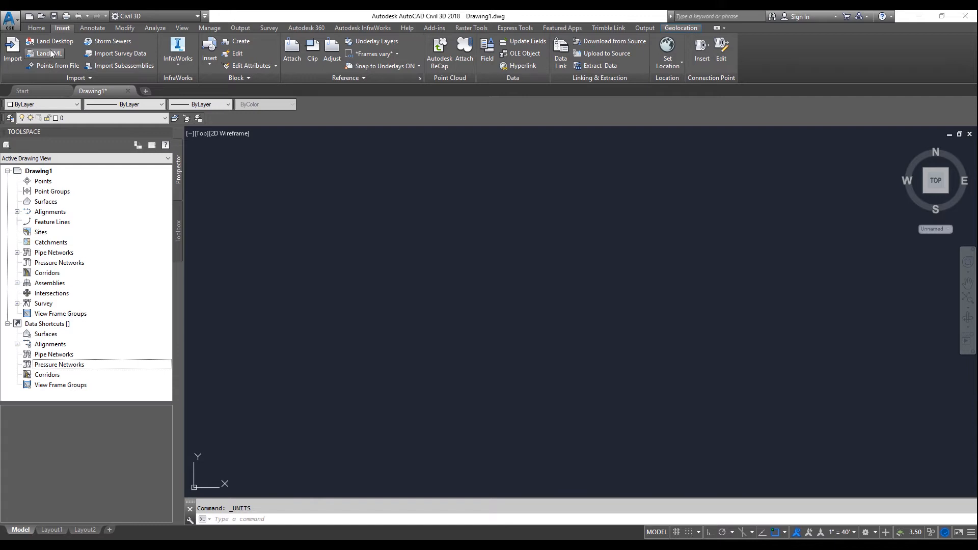
left_click(49, 53)
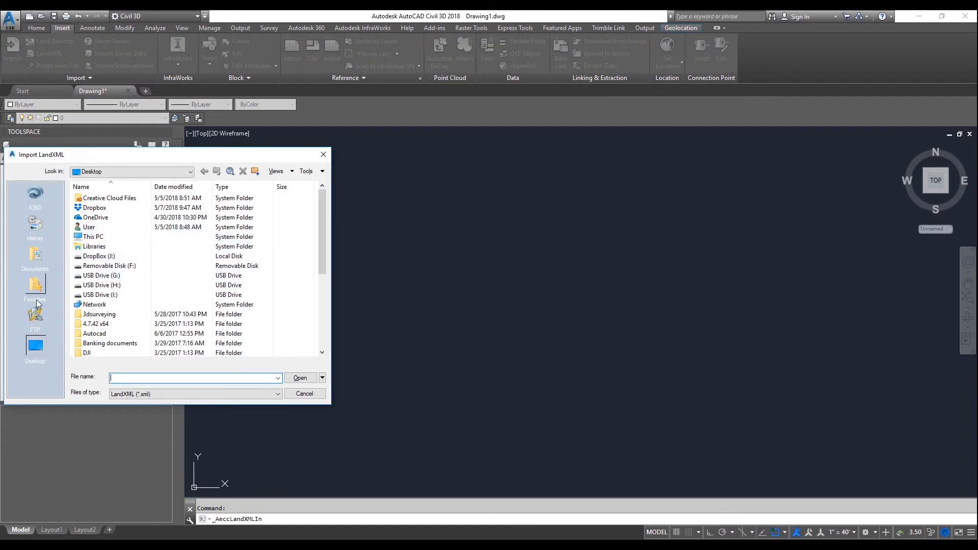
left_click(101, 286)
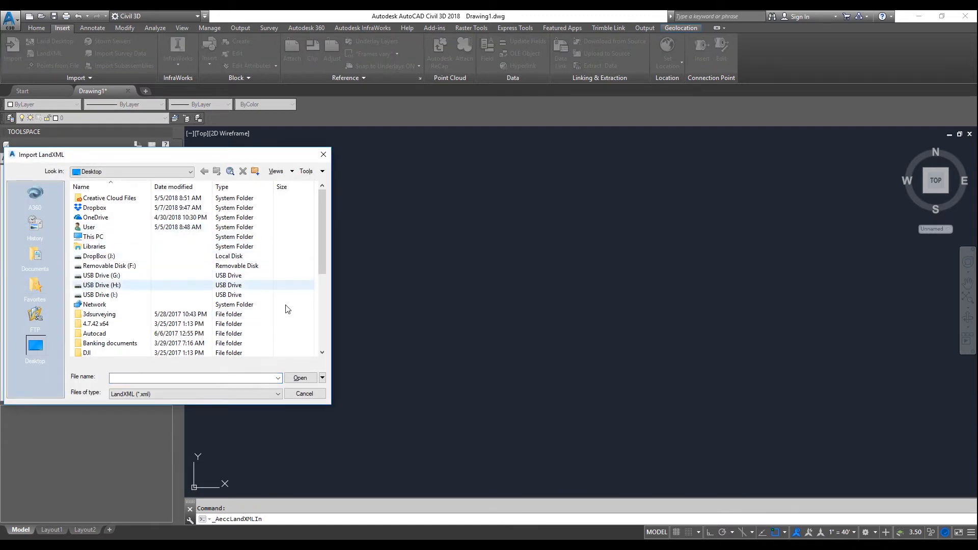
scroll("down", 3)
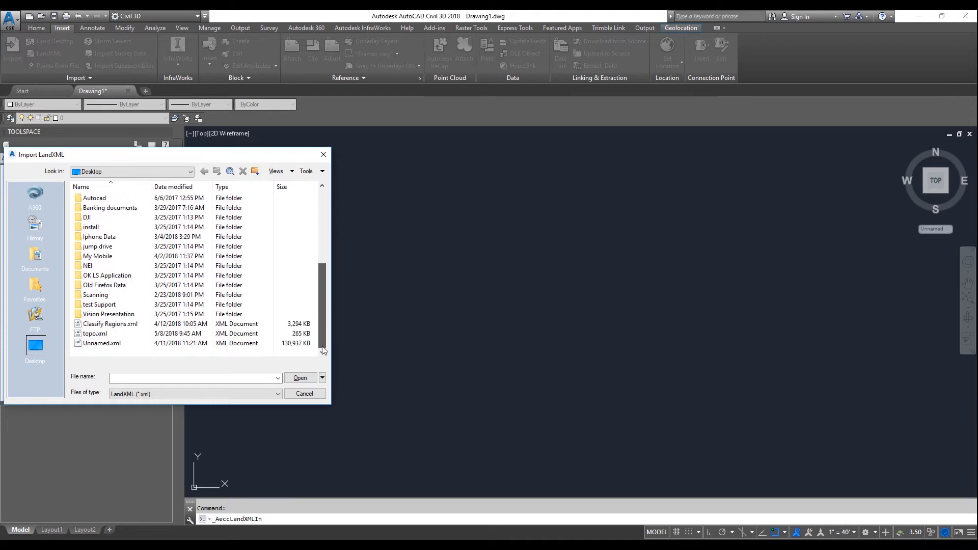
left_click(95, 333)
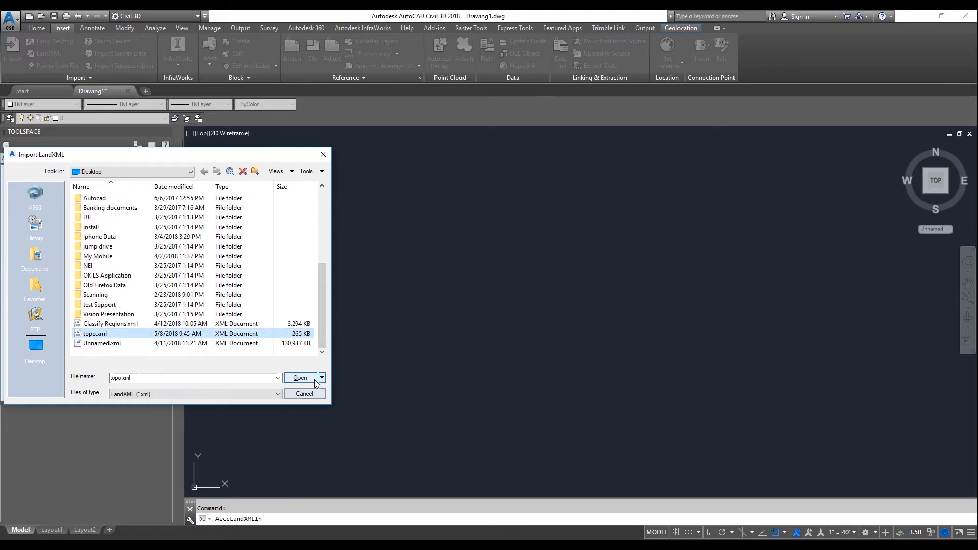
left_click(300, 378)
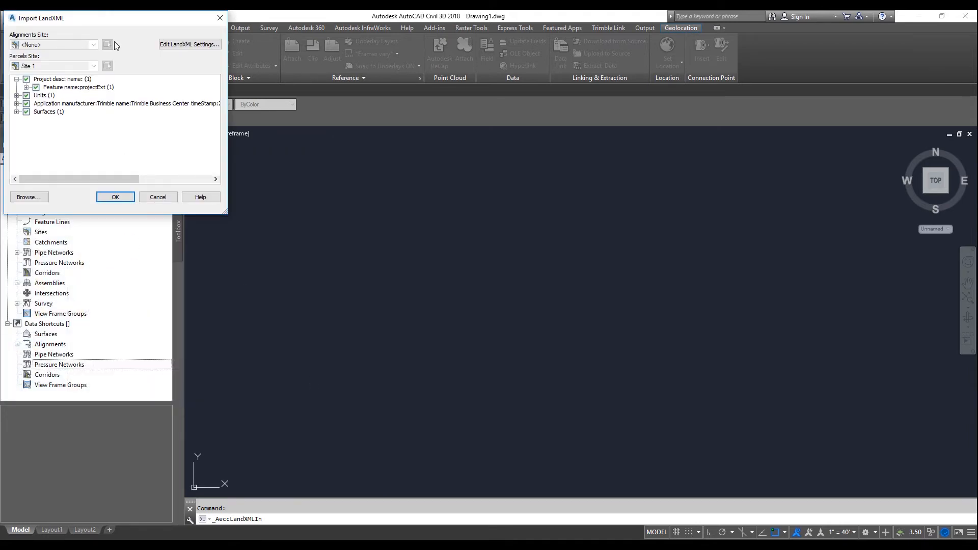
left_click(115, 197)
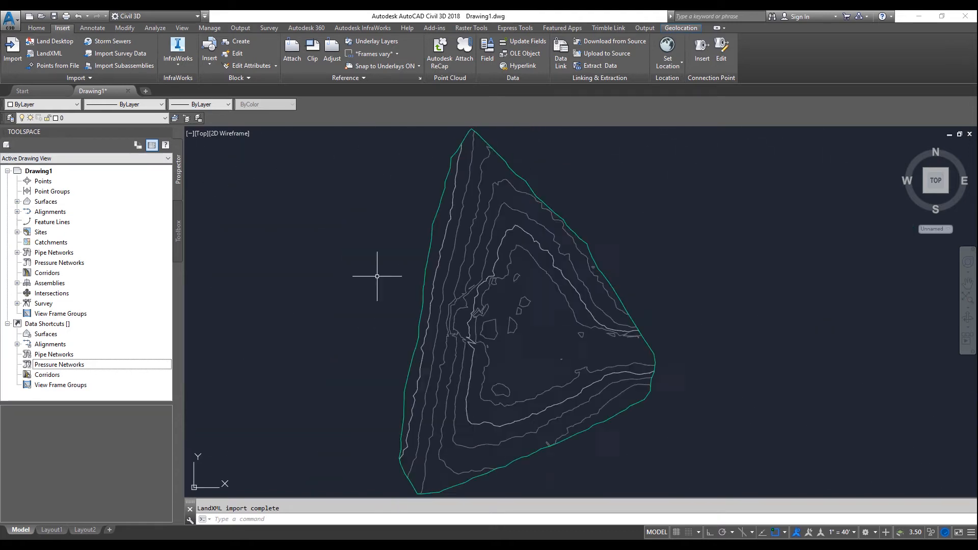
scroll("down", 3)
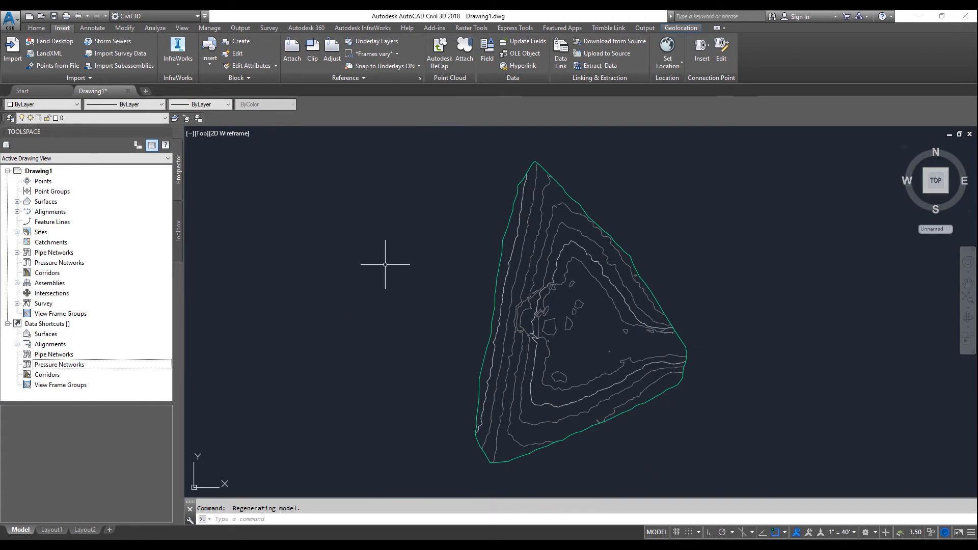
mouse_move(65, 203)
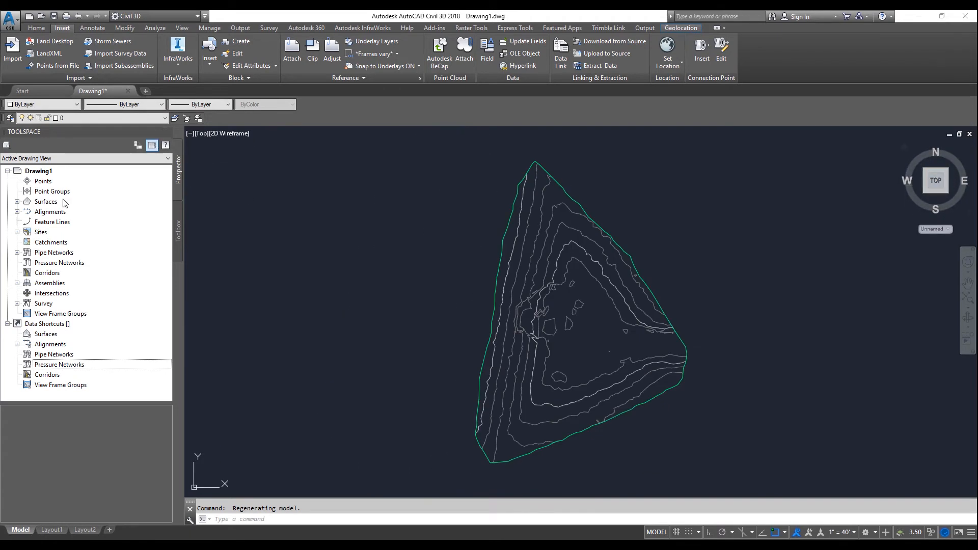
Apply the Contours 1' and 5' (Background) style to New Surface in its properties.
left_click(16, 201)
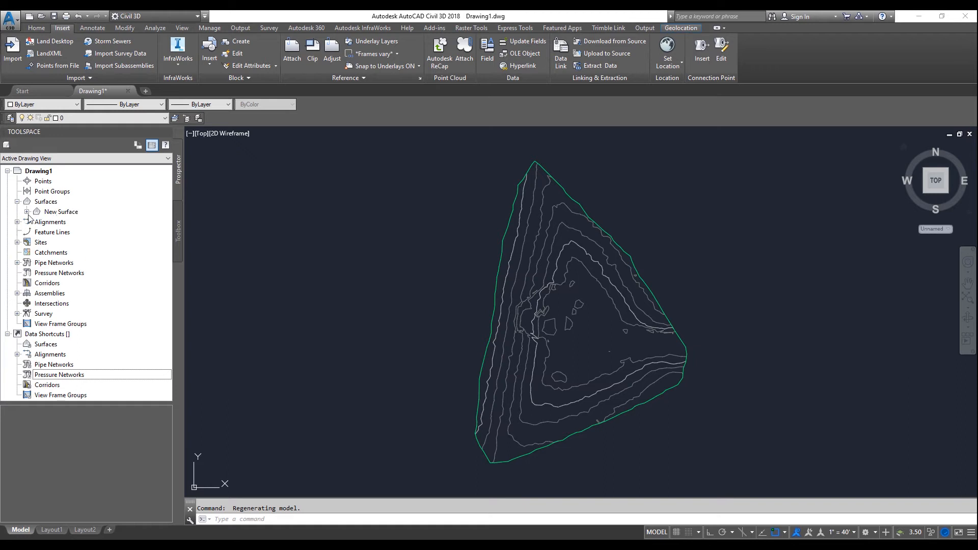
right_click(62, 211)
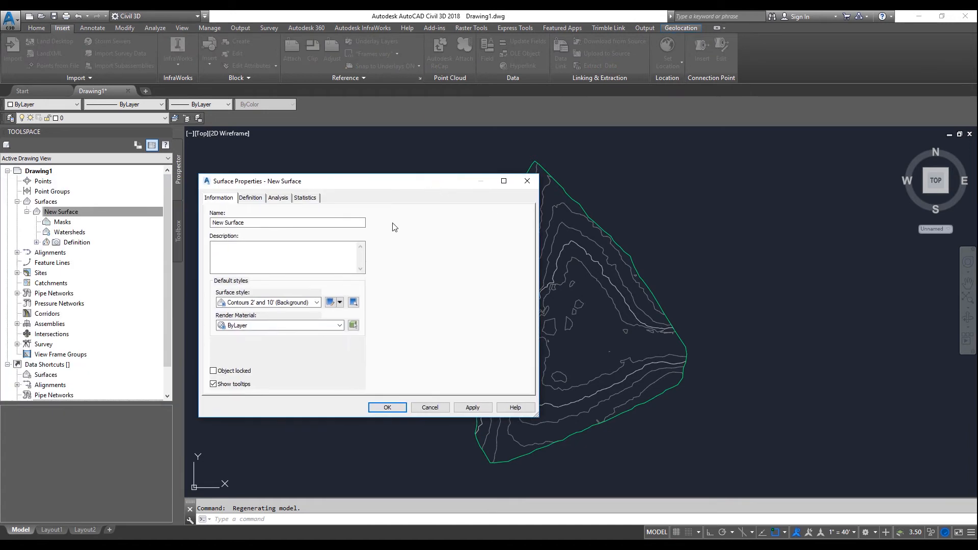
left_click(338, 303)
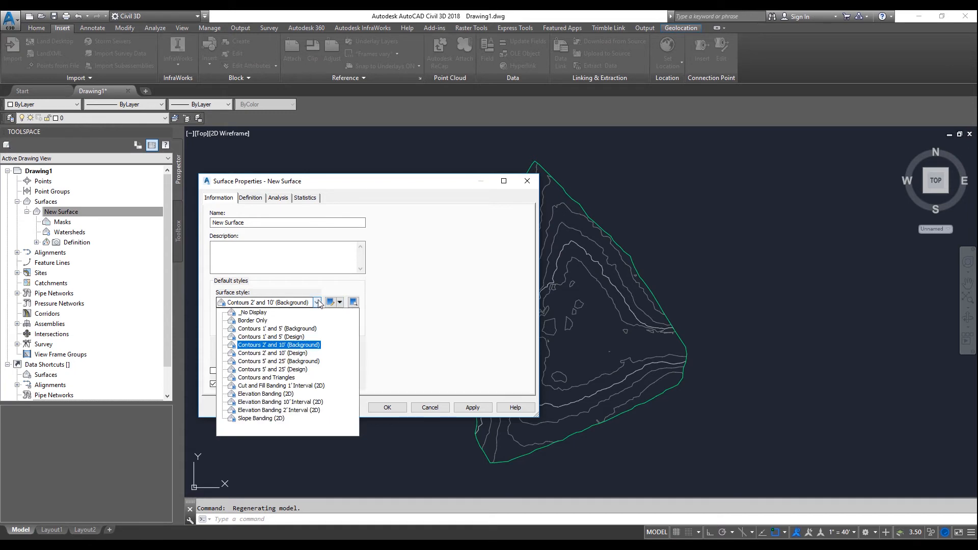
left_click(276, 328)
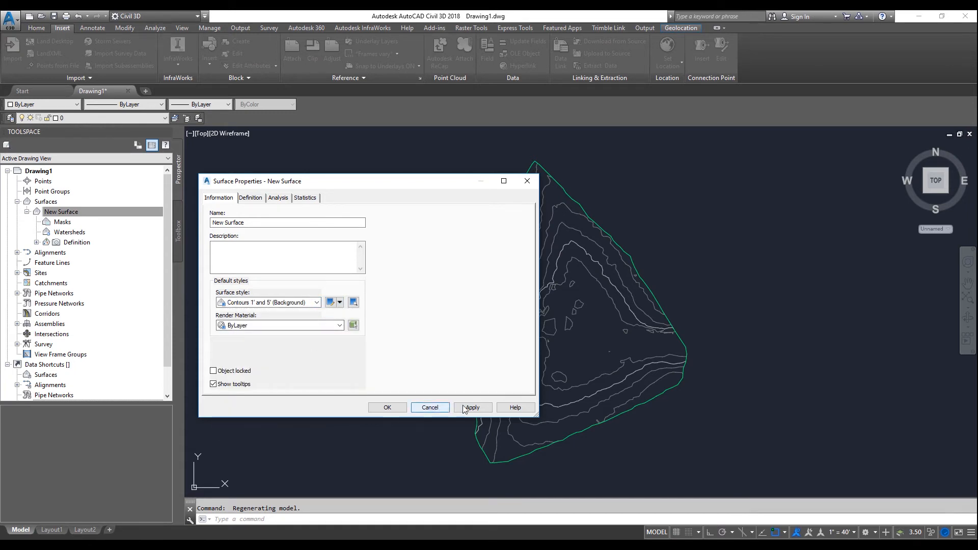
left_click(386, 407)
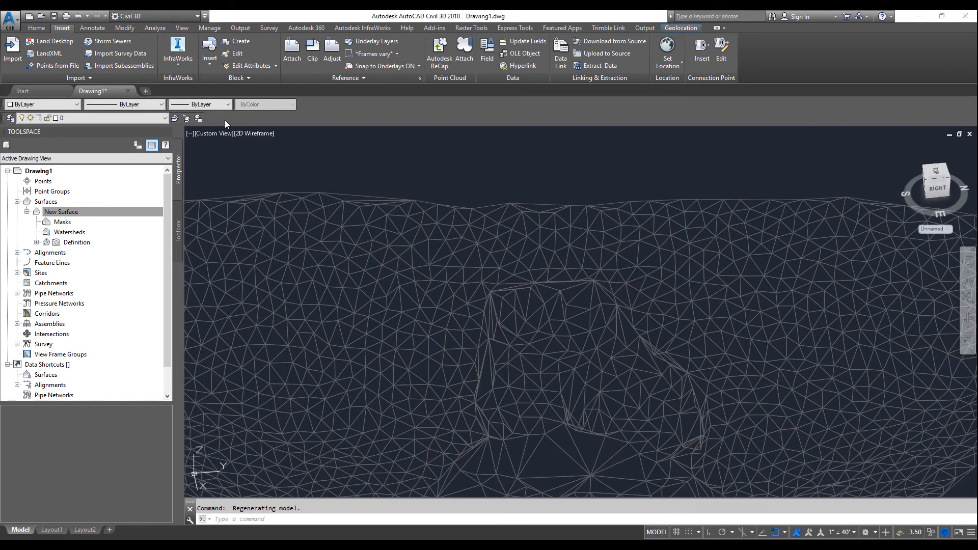
Switch the viewport to the Conceptual visual style and orbit the surface.
left_click(253, 133)
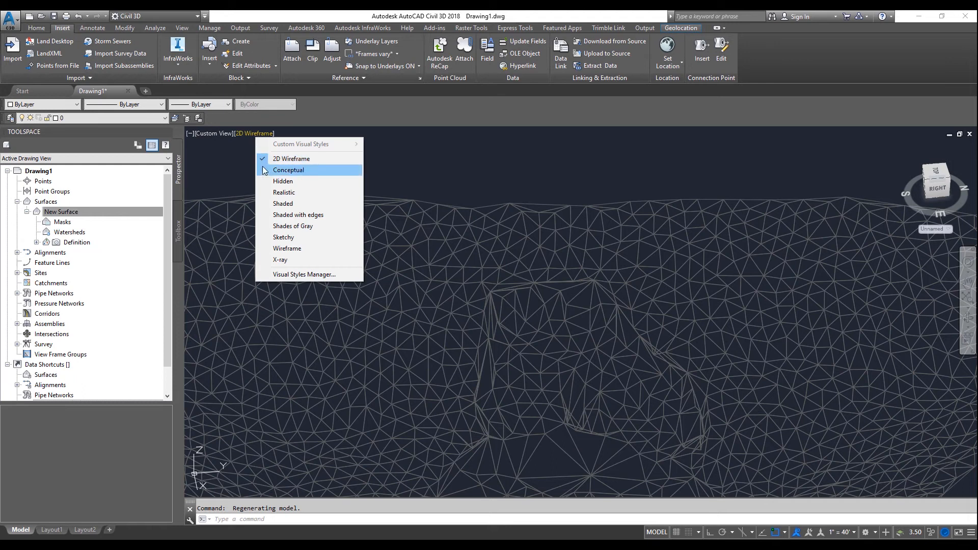
left_click(288, 169)
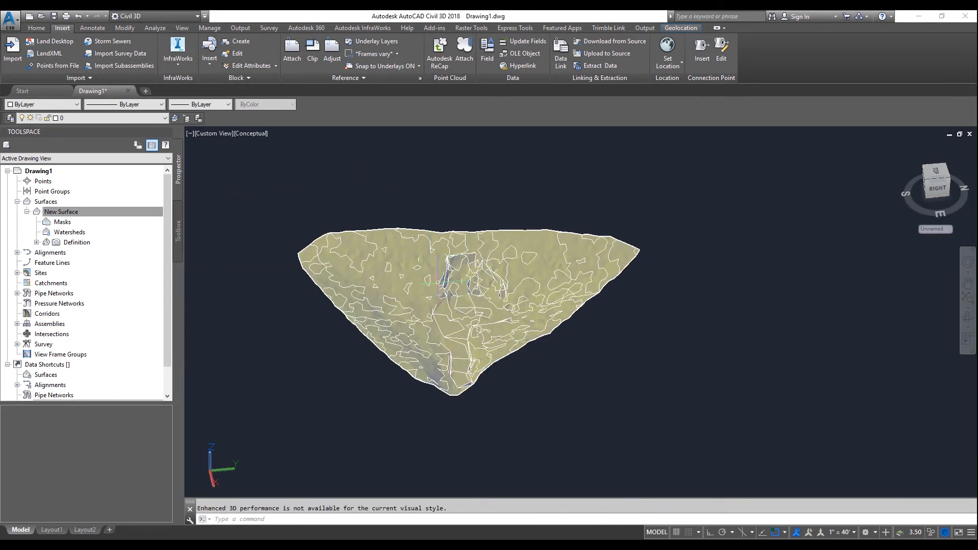
left_click_drag(467, 281, 486, 334)
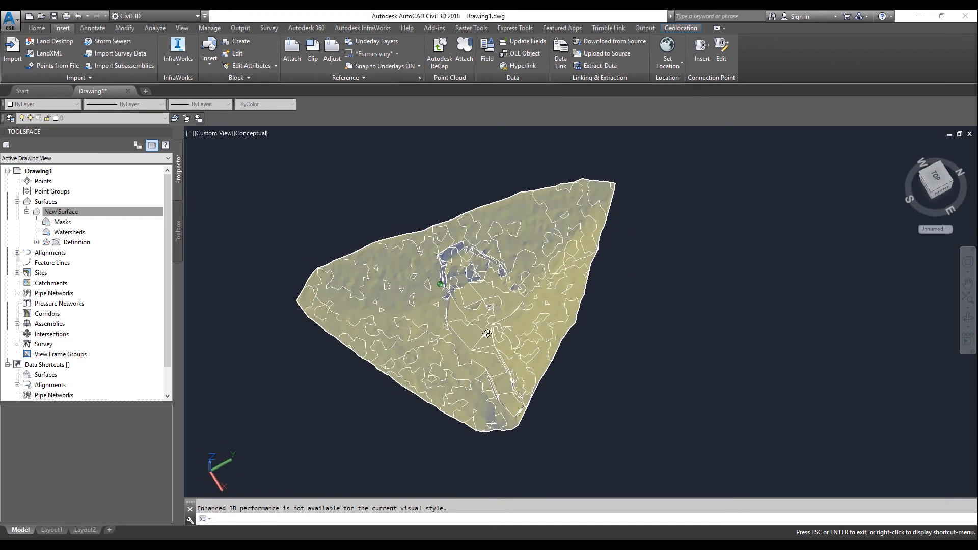